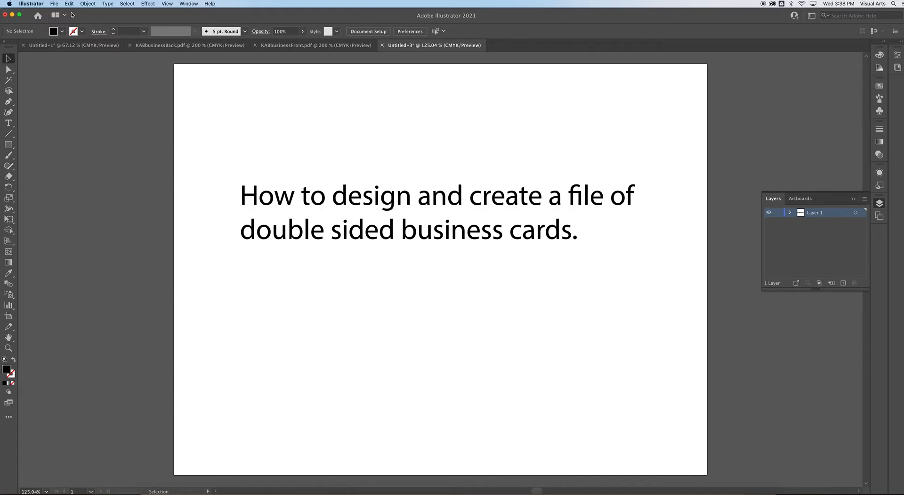
- Start a new document from the File menu to reach the New Document setup
left_click(54, 4)
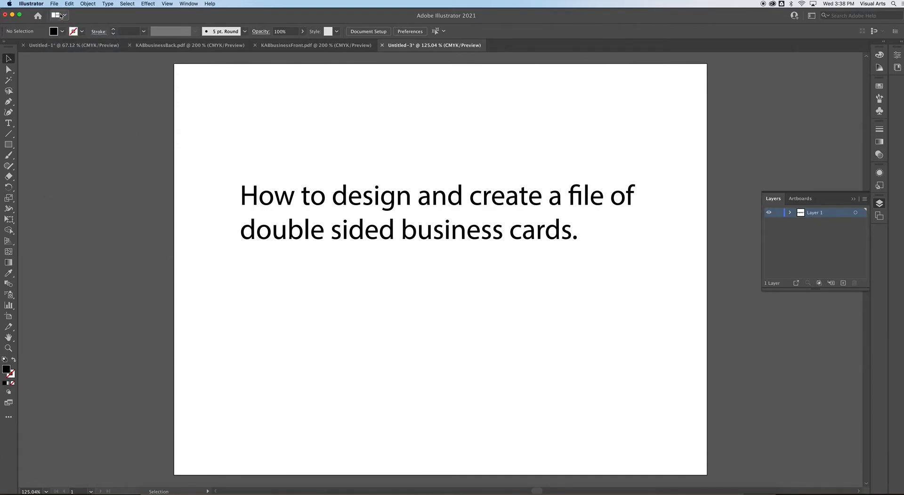
left_click(53, 4)
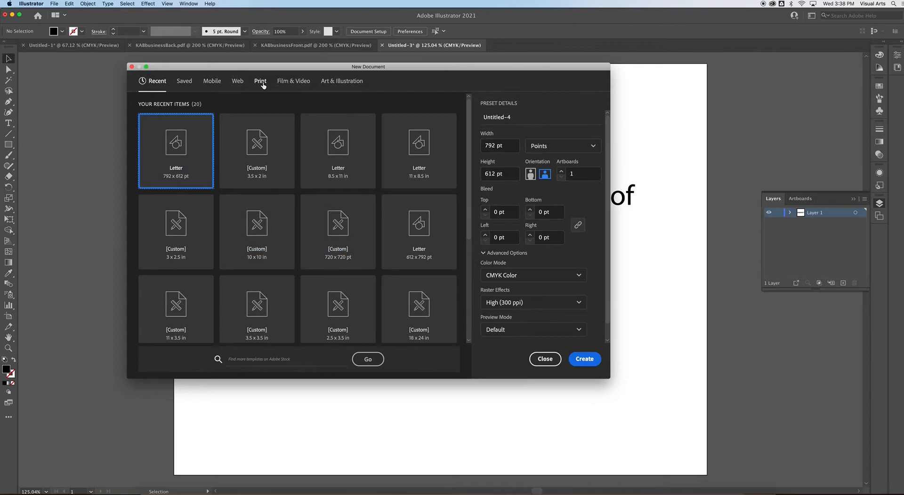
- Create a Print document in inches, 3.5 wide by 2 high
left_click(260, 81)
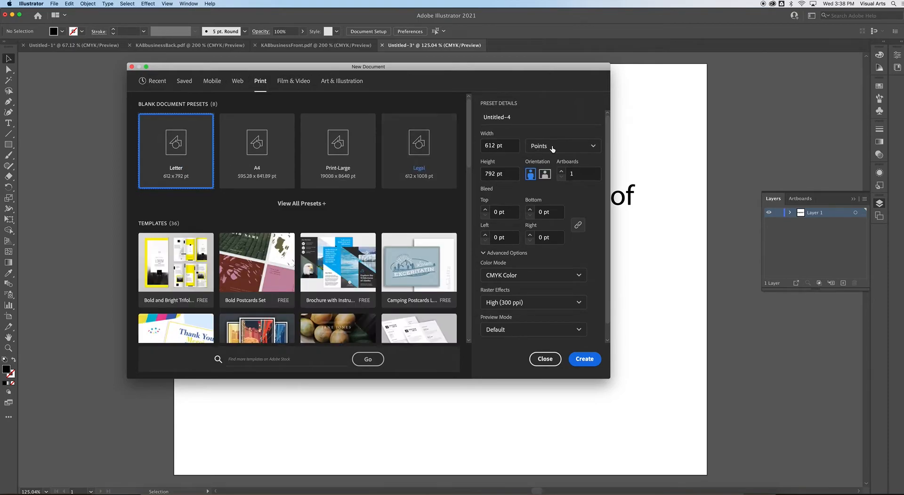
left_click(562, 146)
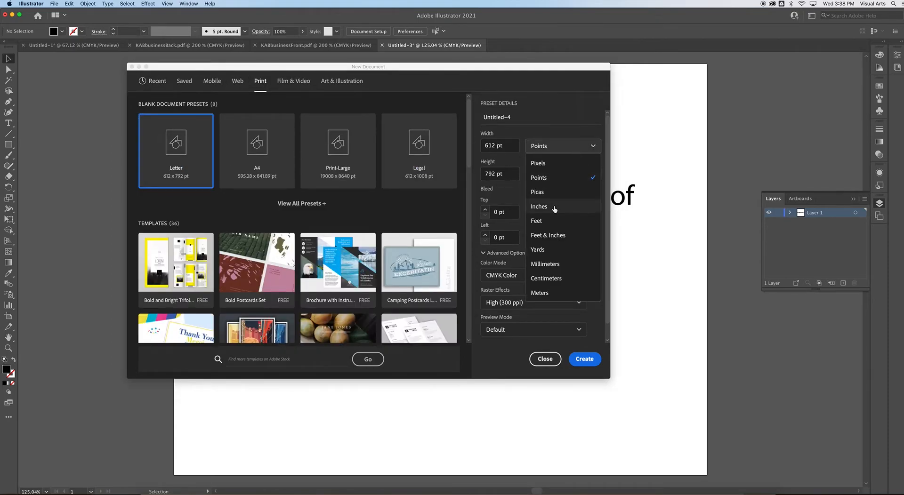
left_click(538, 206)
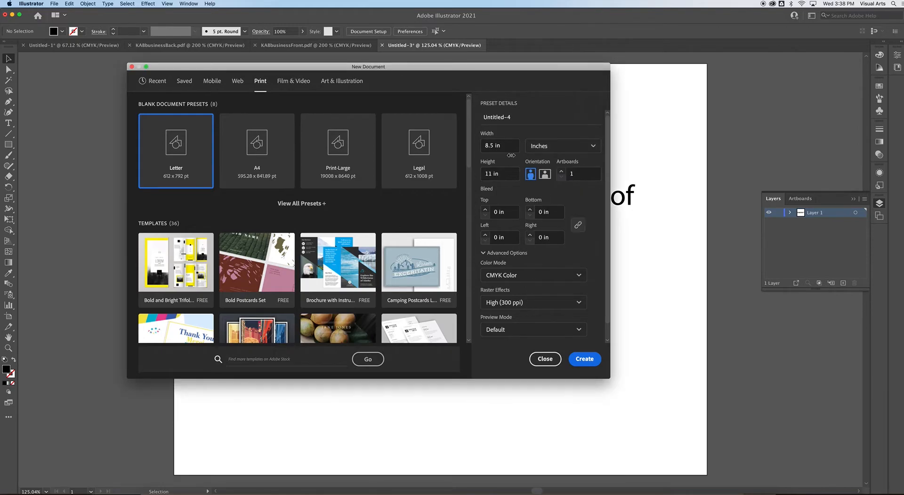
left_click(499, 145)
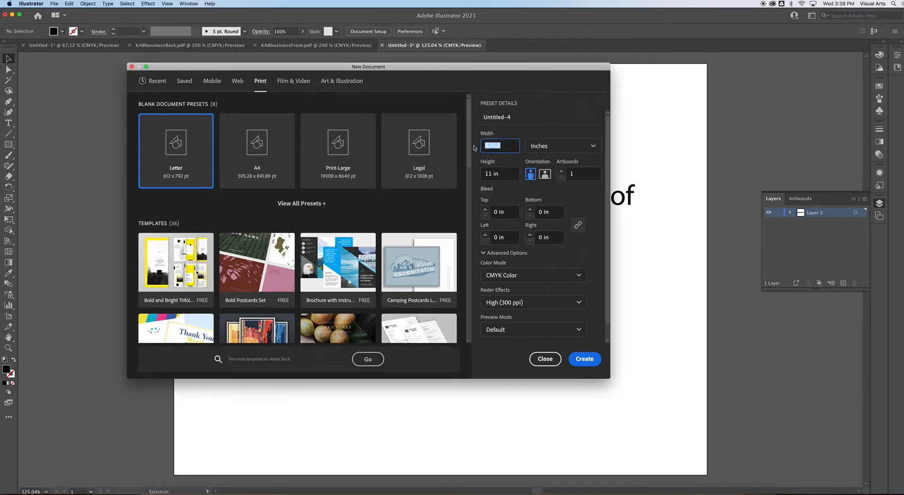
type("3.5")
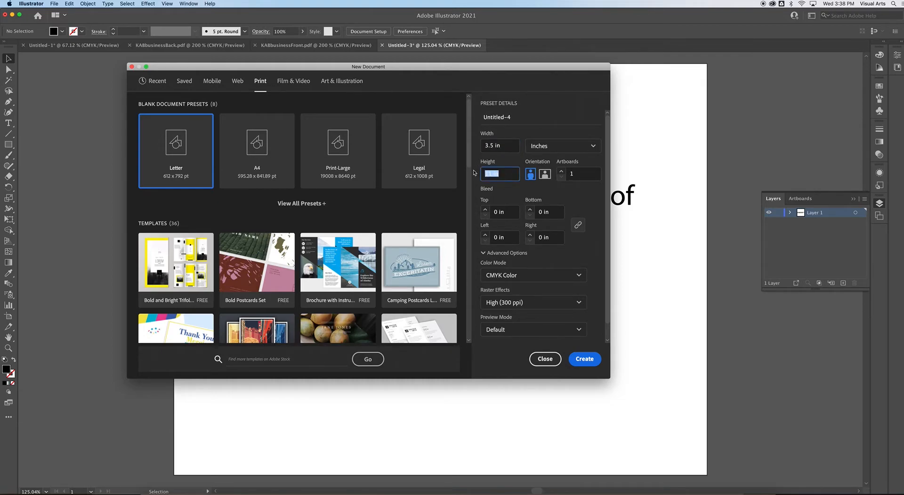
type("2")
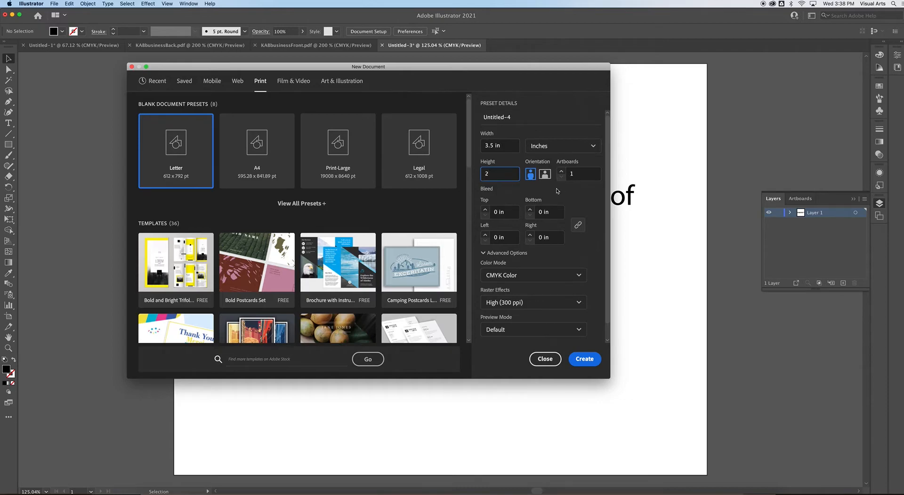
left_click(544, 174)
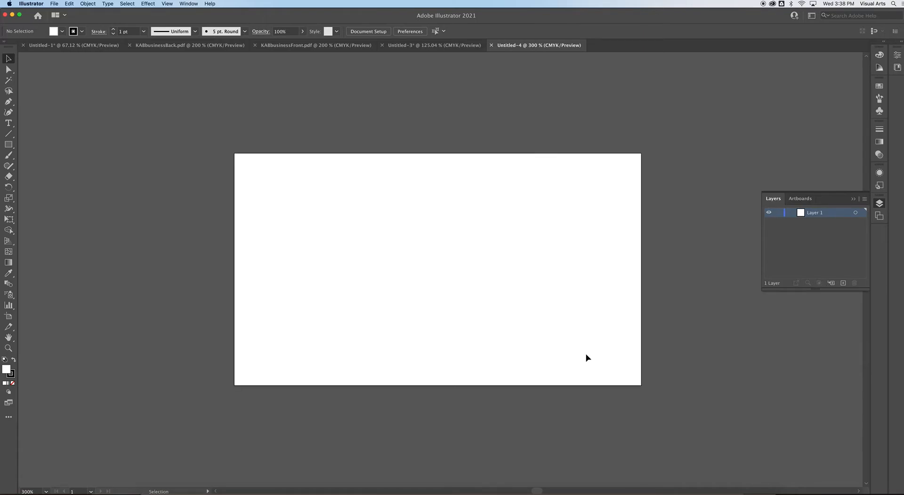
mouse_move(468, 255)
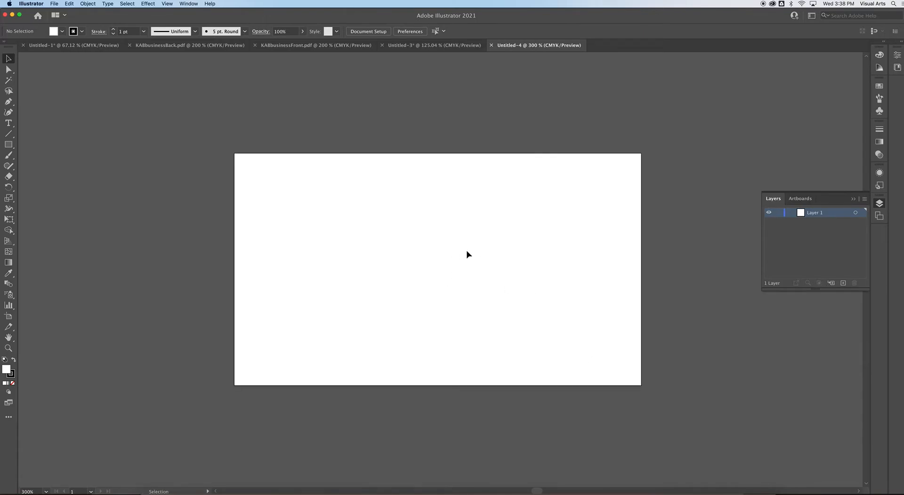
- Review the KABbusinessFront.pdf and back documents, then begin saving the card front
left_click(316, 45)
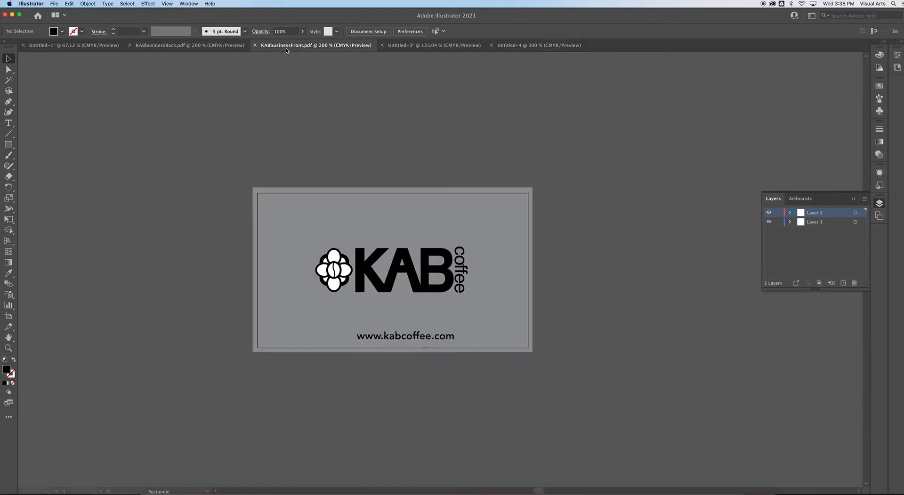
mouse_move(285, 45)
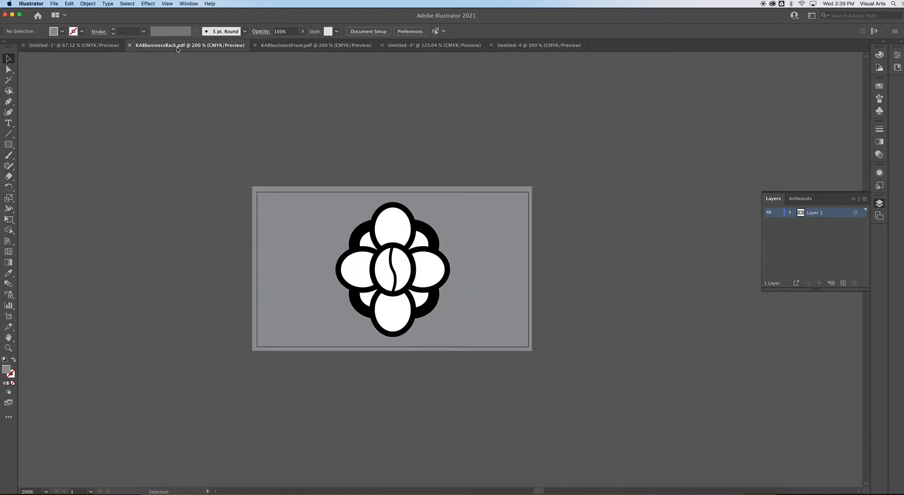
left_click(317, 46)
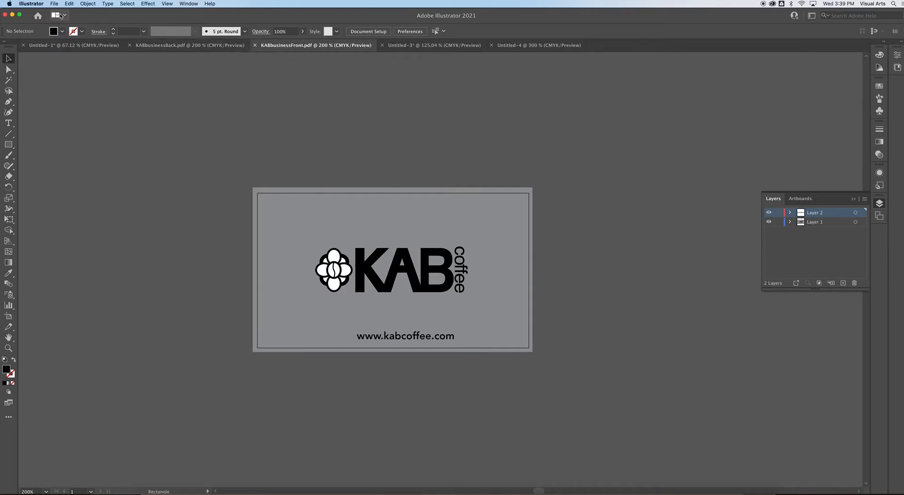
left_click(54, 4)
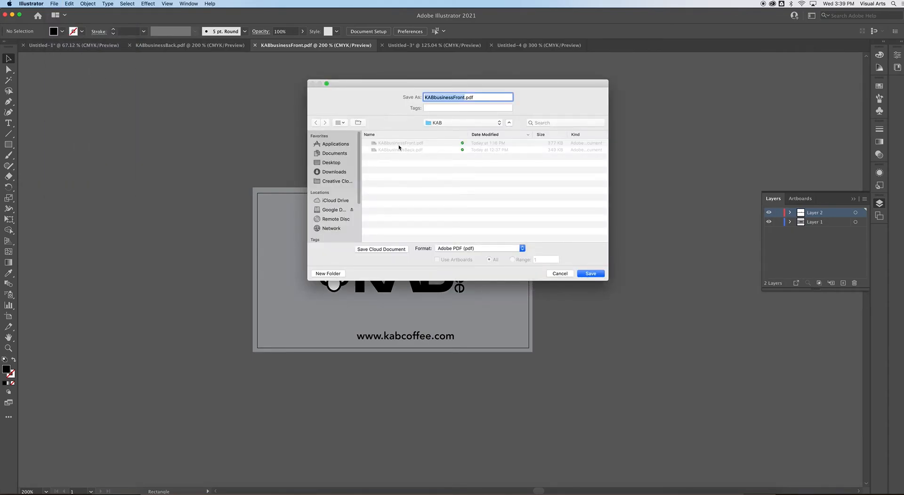
- Save the front design over the existing KABbusinessFront.pdf
left_click(589, 273)
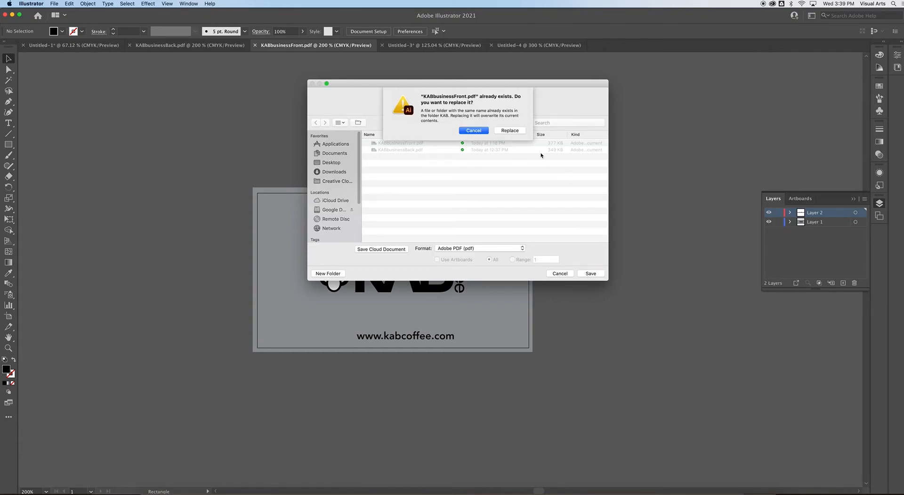
left_click(510, 130)
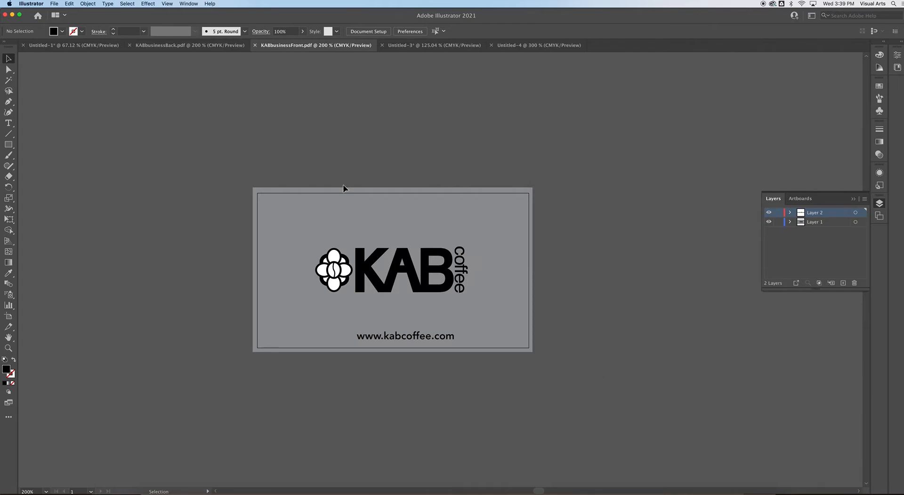
- Save the back design over KABbusinessBack.pdf, accepting the Adobe PDF settings
left_click(54, 4)
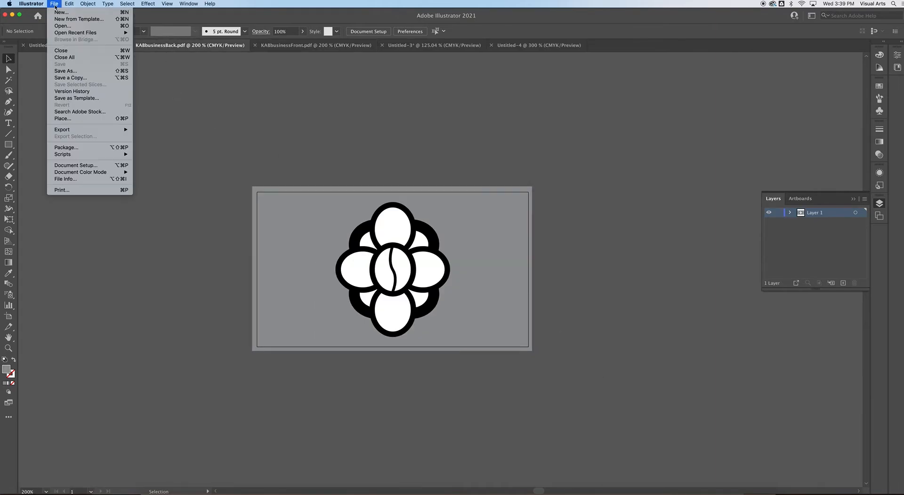
left_click(66, 71)
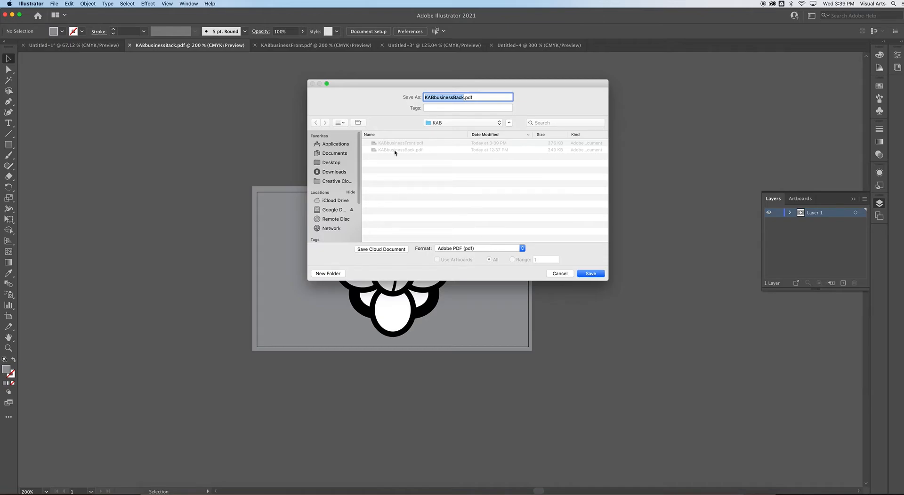
left_click(590, 273)
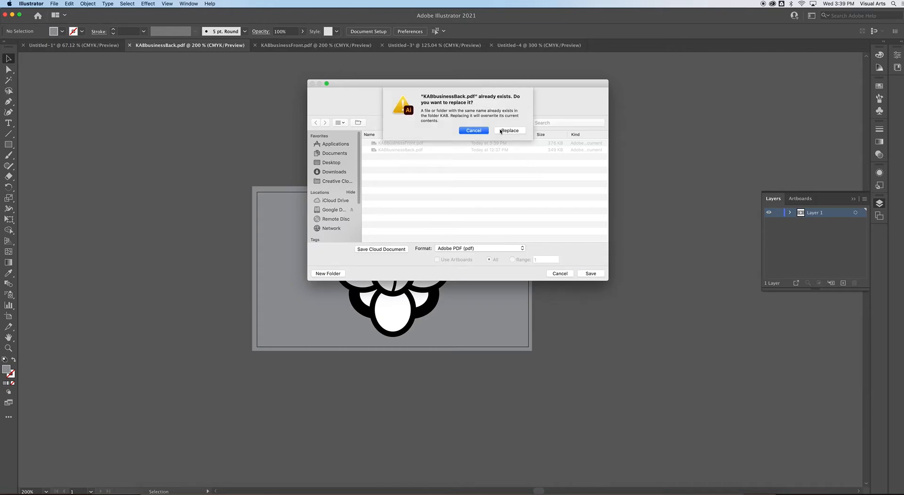
left_click(509, 130)
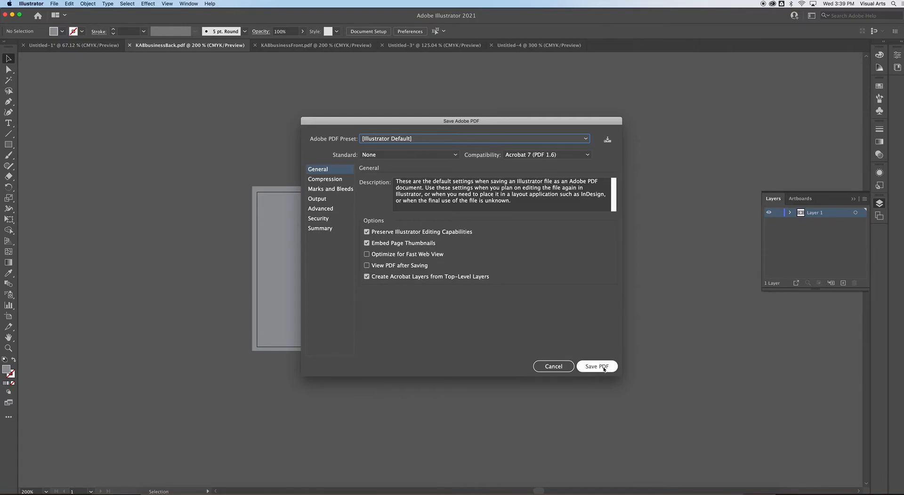
left_click(596, 366)
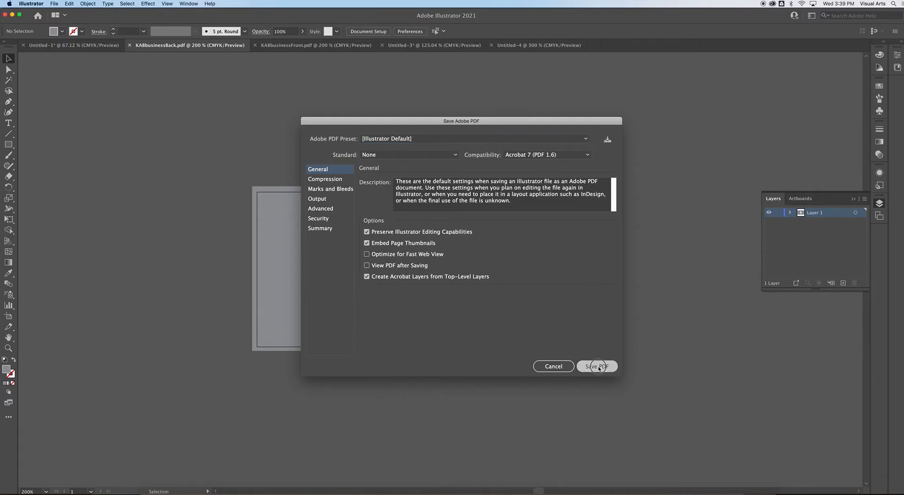
left_click(596, 366)
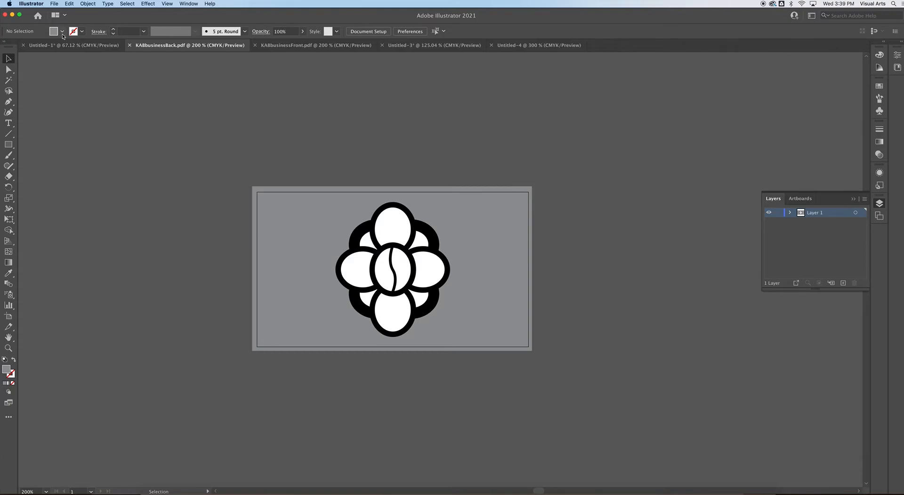
mouse_move(62, 45)
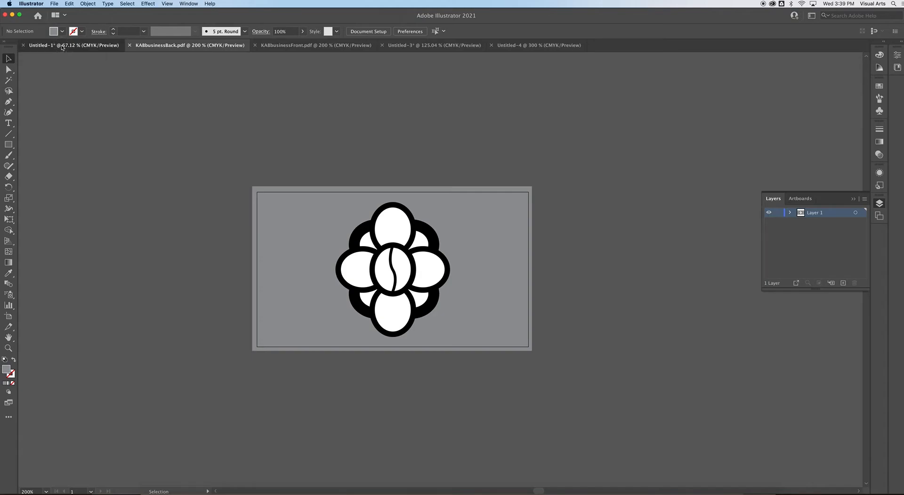
- In the letter-size template, make the Front Designs layer active
left_click(73, 45)
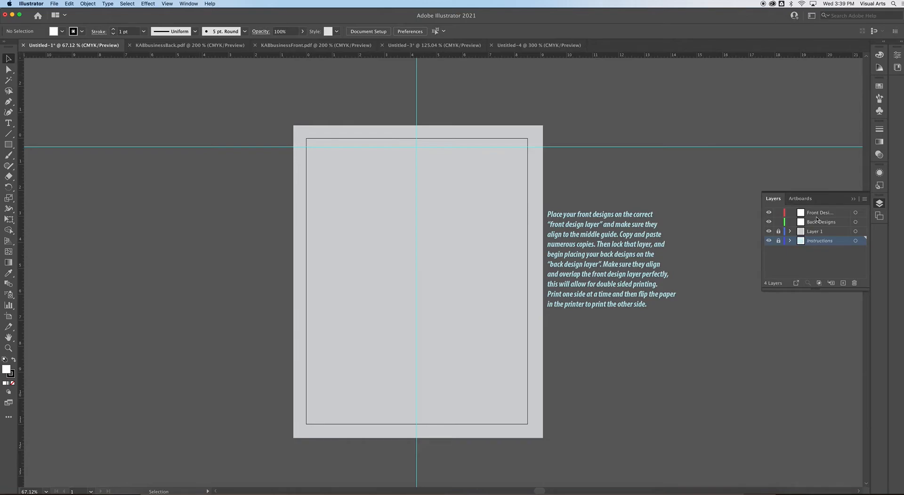
mouse_move(664, 244)
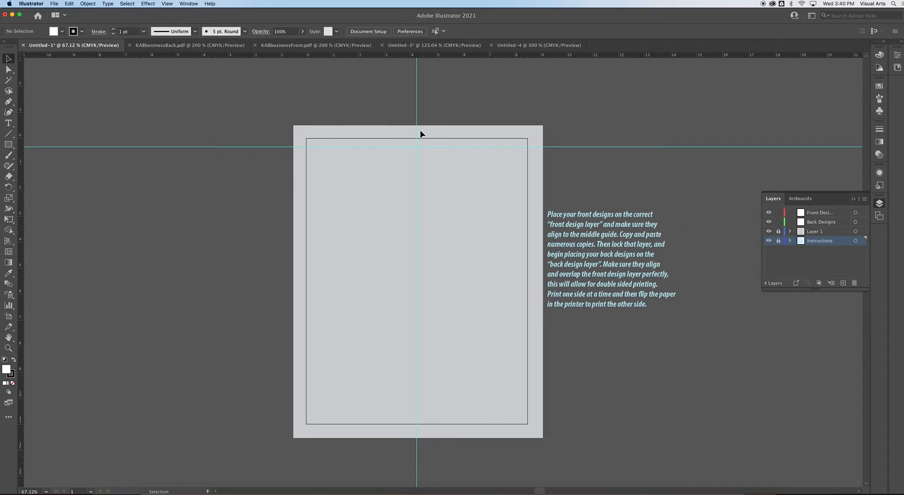
mouse_move(410, 421)
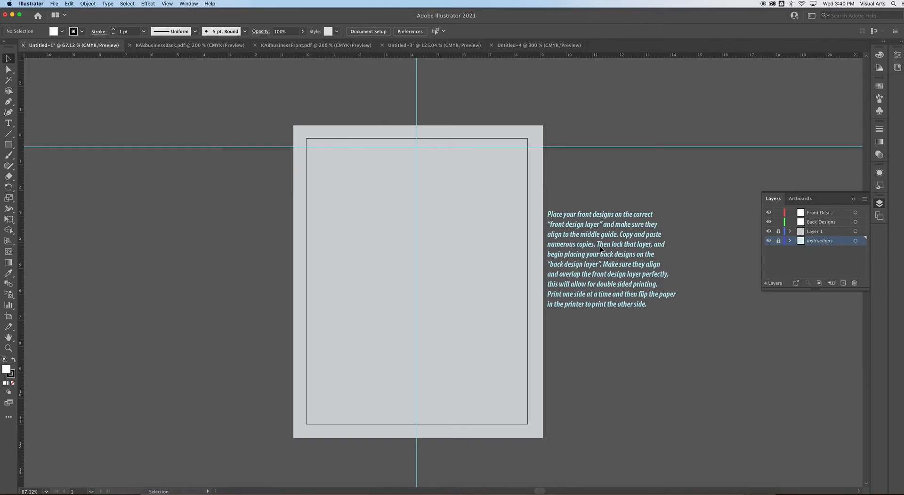
mouse_move(671, 258)
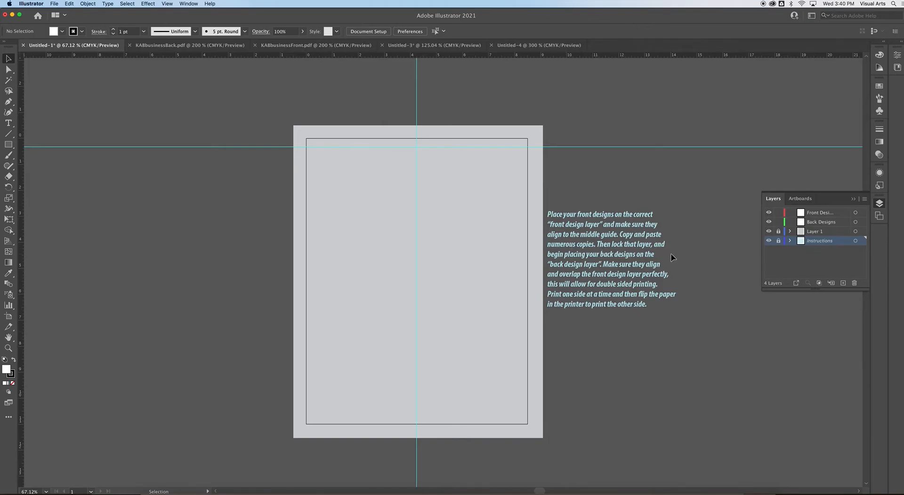
mouse_move(666, 261)
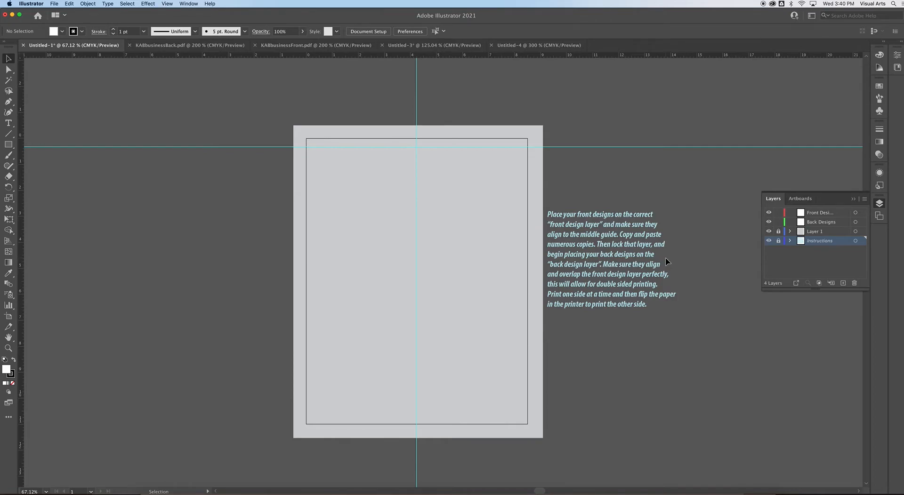
mouse_move(679, 263)
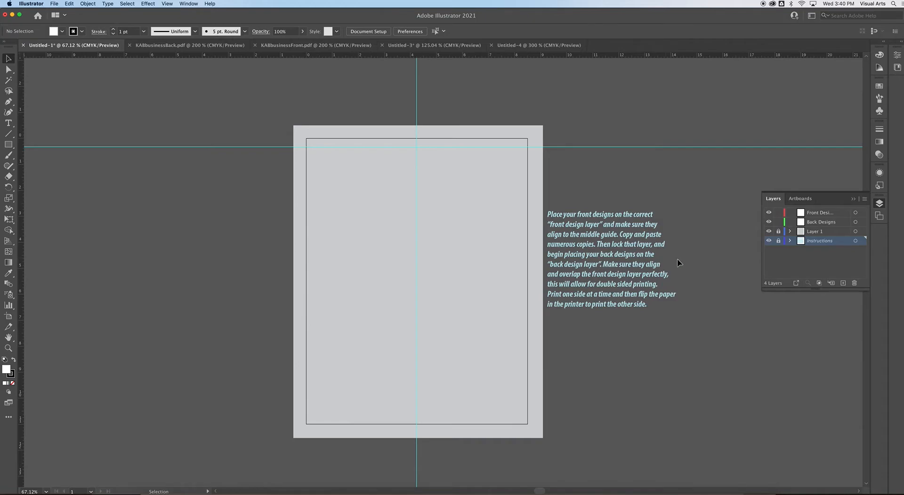
left_click(814, 231)
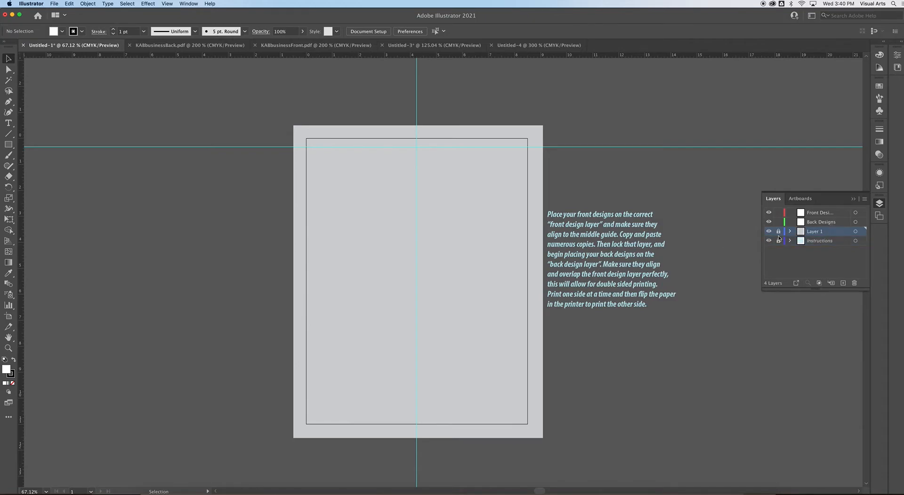
left_click(818, 212)
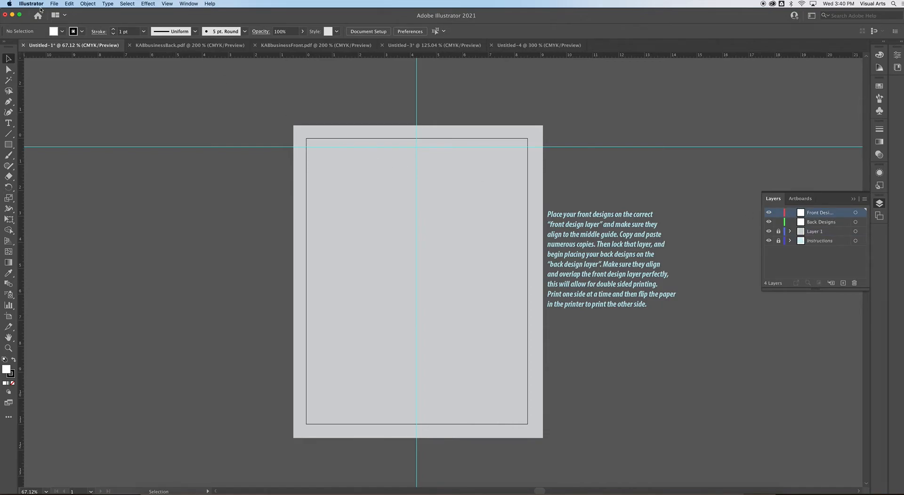
- Place KABbusinessFront.pdf from the KAB folder onto the artboard
left_click(54, 4)
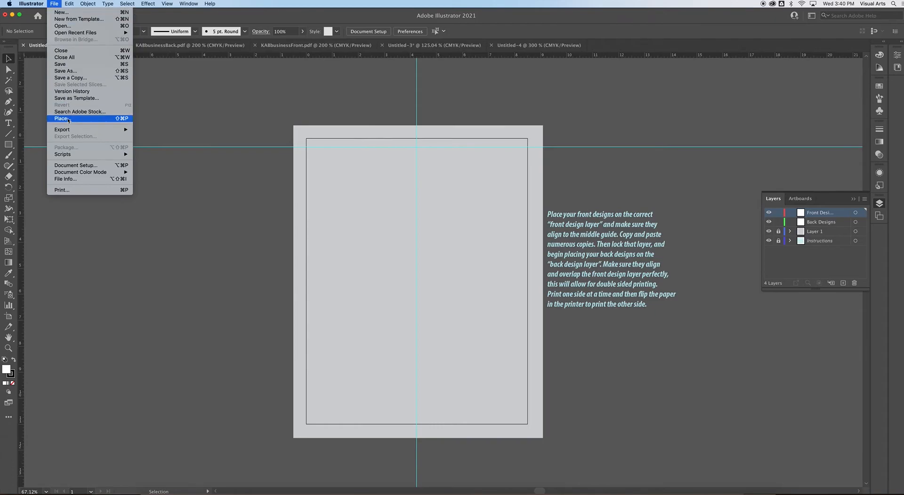
left_click(63, 118)
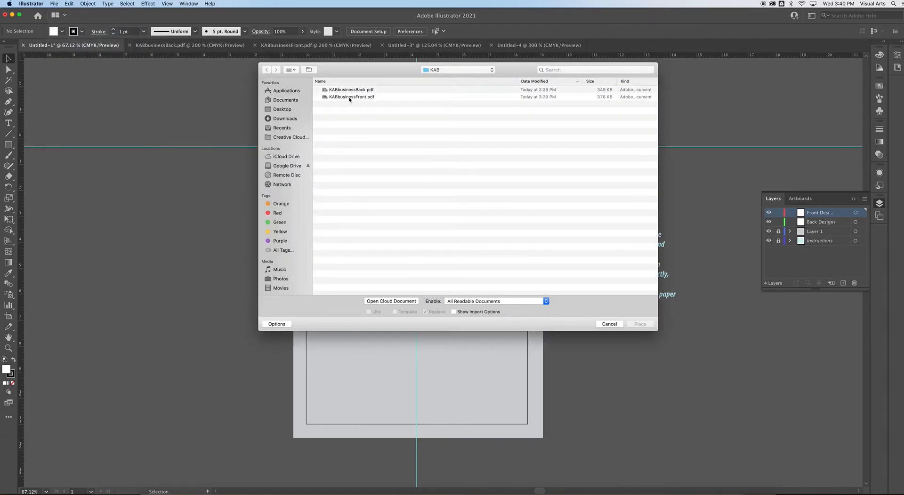
left_click(351, 97)
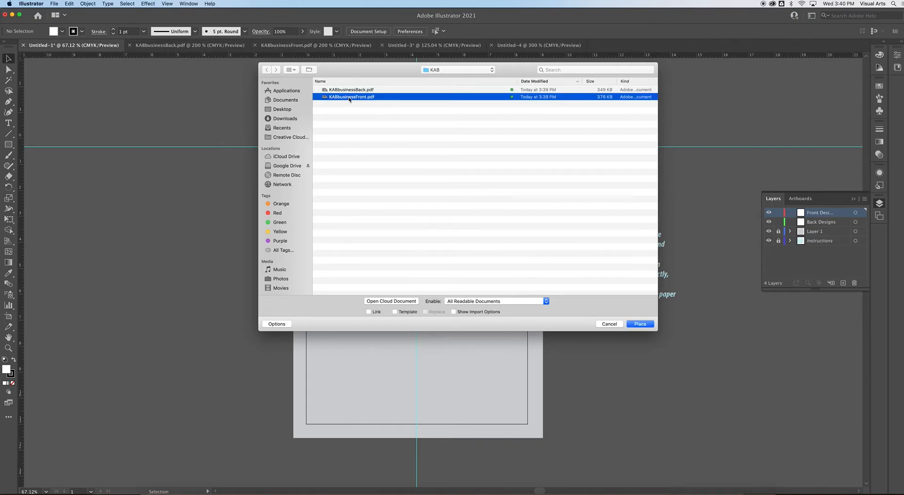
left_click(640, 324)
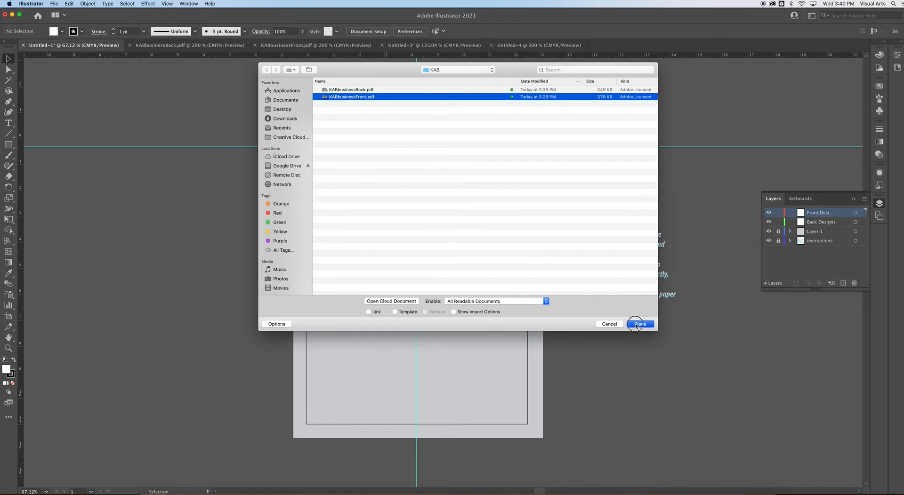
left_click(640, 323)
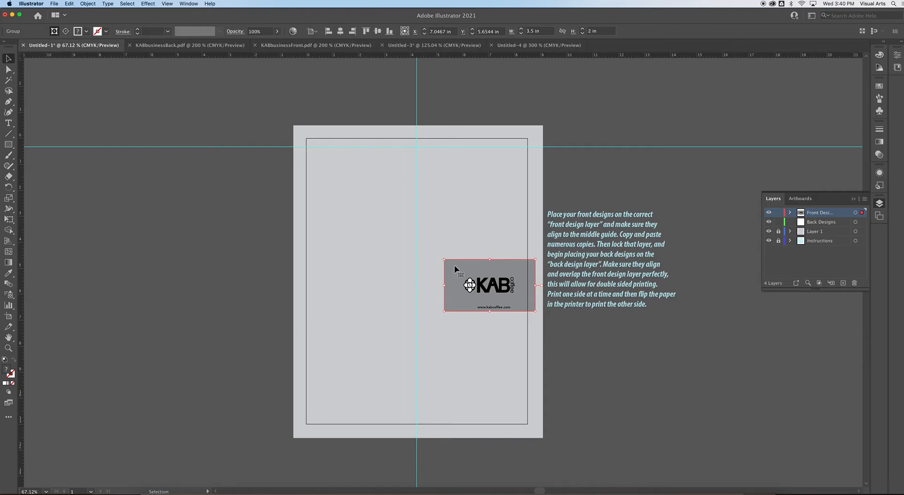
- Drag the placed card front to the top-left of the page inside the margin guide
left_click_drag(489, 285, 361, 180)
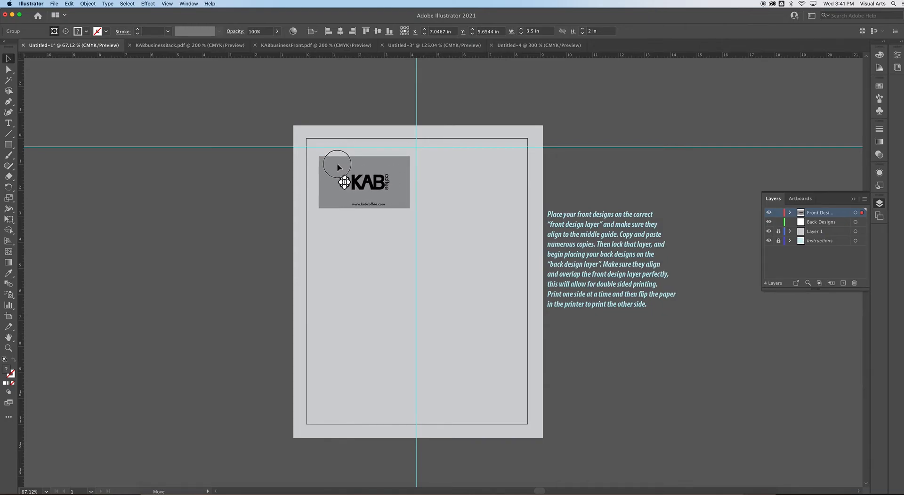
left_click(167, 4)
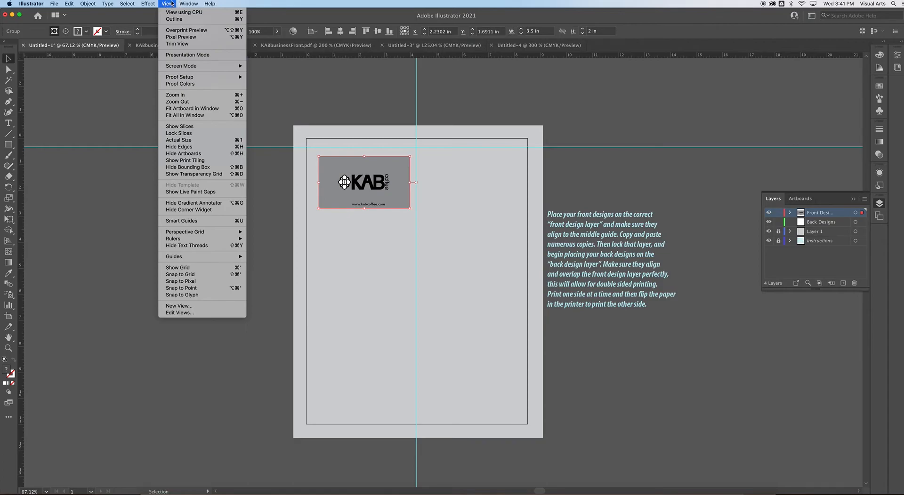
mouse_move(184, 114)
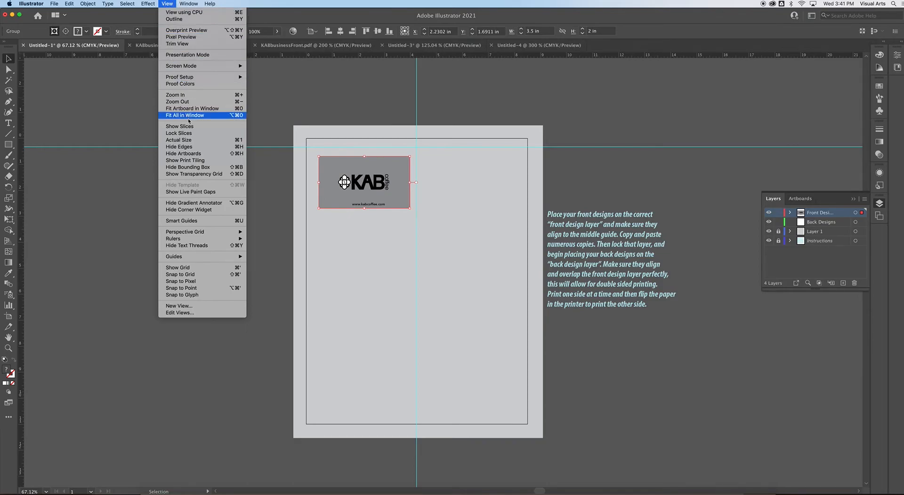
mouse_move(181, 221)
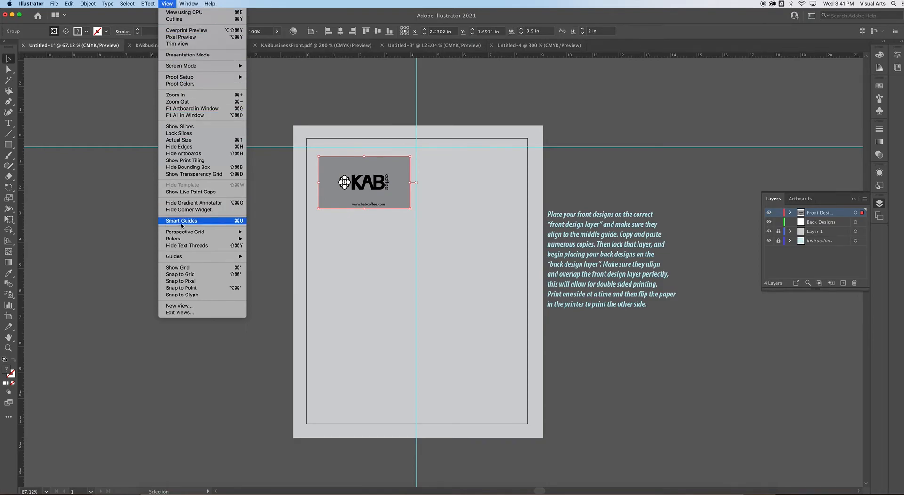
- Enable Smart Guides and snap the card's right edge to the sheet's middle guide
left_click(181, 220)
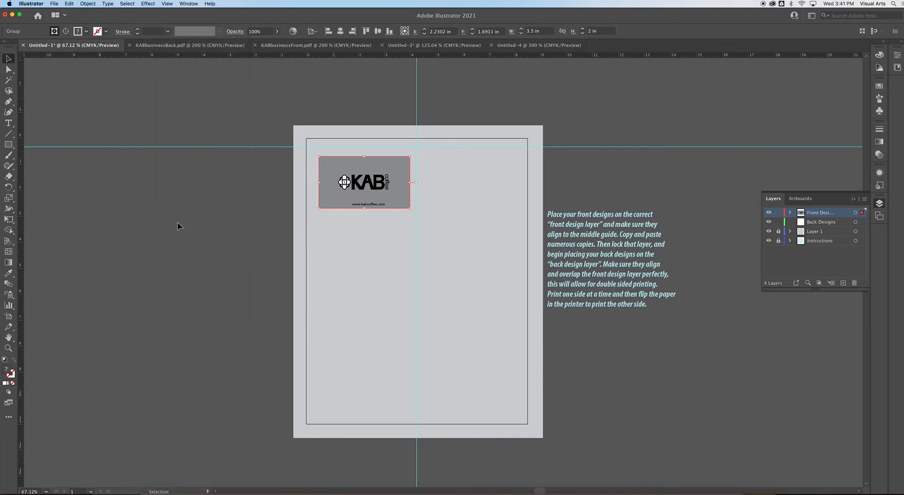
left_click(167, 3)
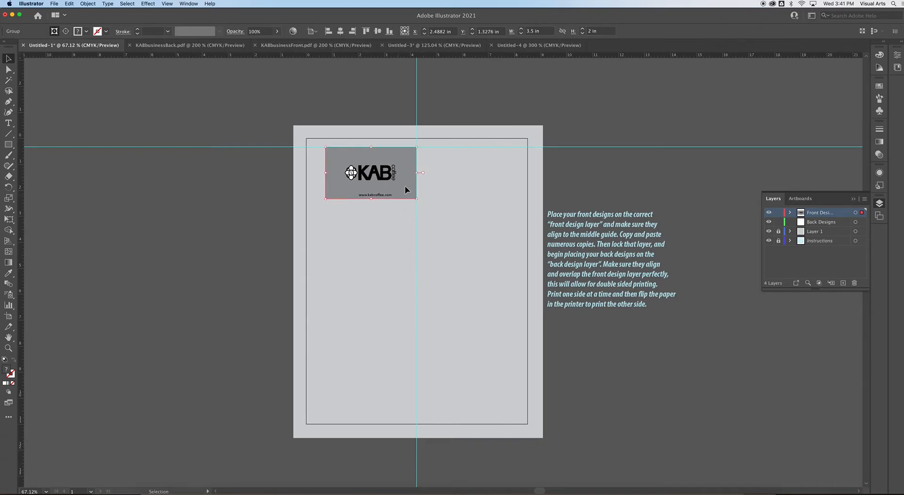
mouse_move(408, 193)
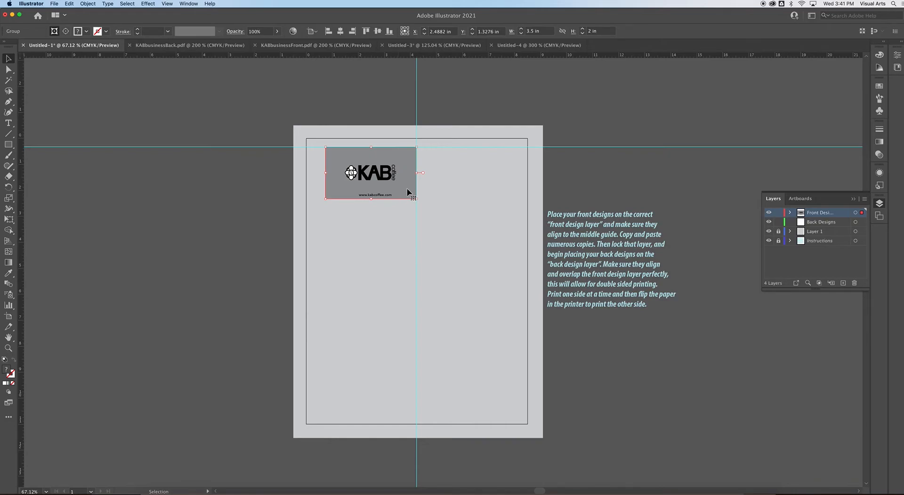
mouse_move(405, 190)
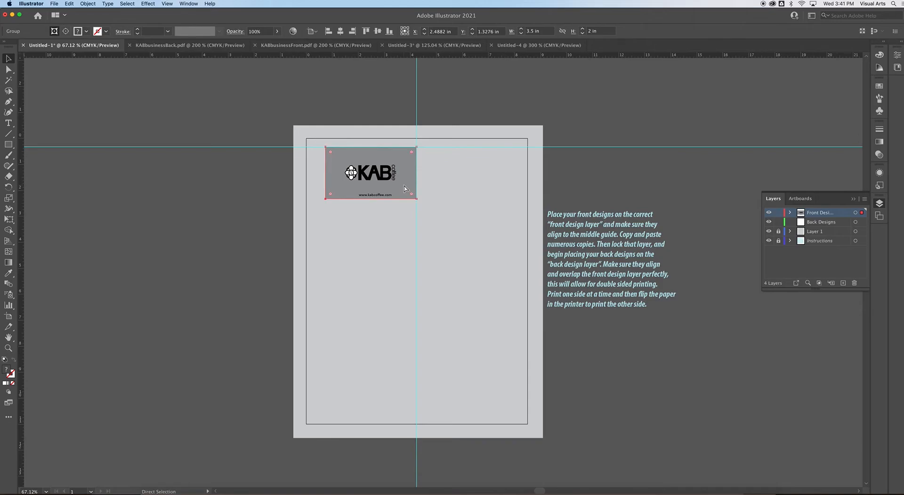
- Duplicate the card beside itself, then copy the top row directly beneath to make two rows
left_click_drag(370, 173, 443, 272)
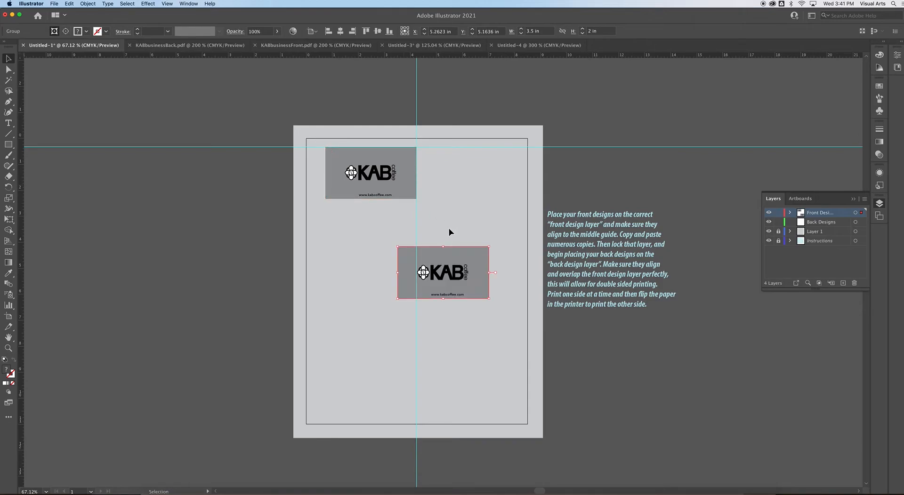
left_click_drag(443, 271, 450, 173)
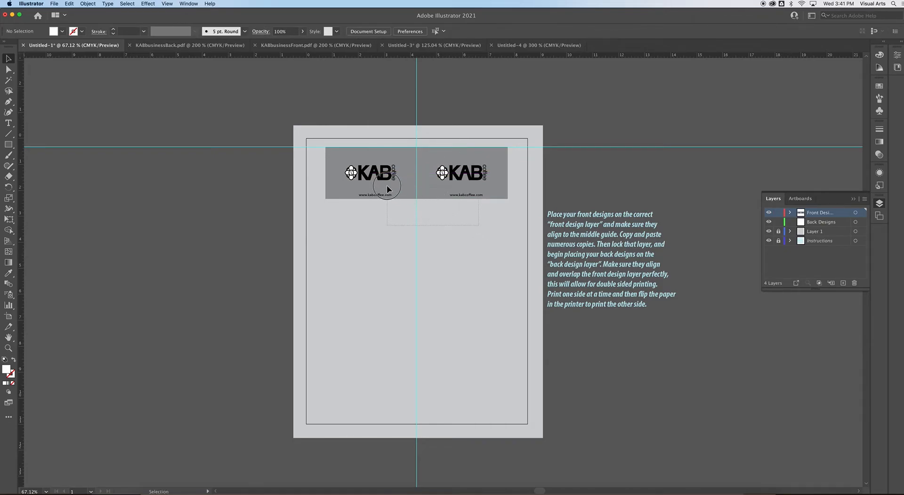
left_click(387, 190)
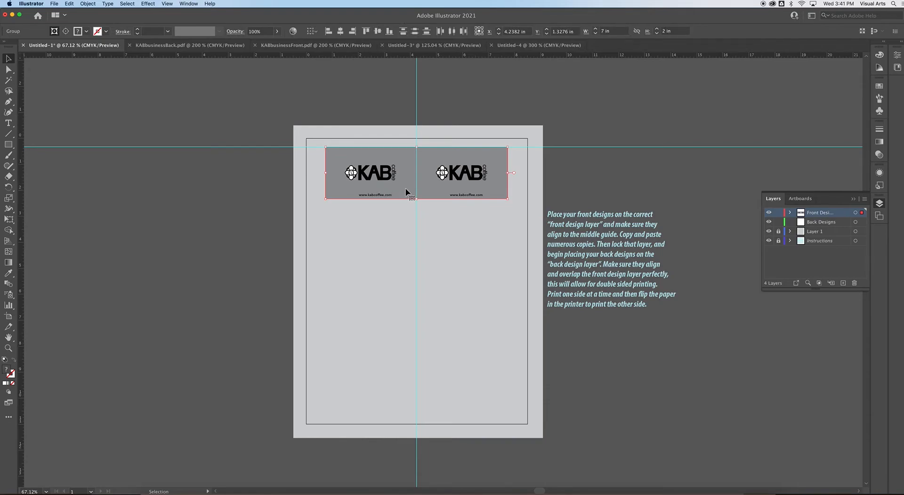
mouse_move(407, 189)
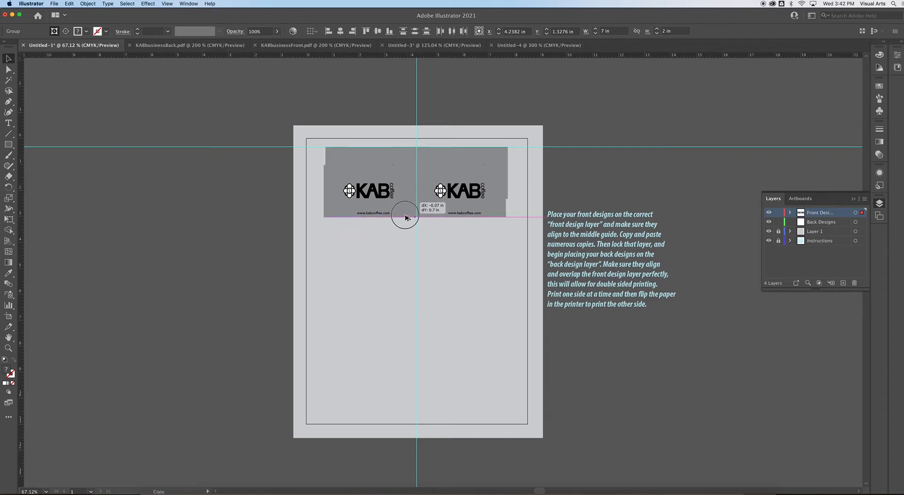
left_click_drag(405, 218, 407, 239)
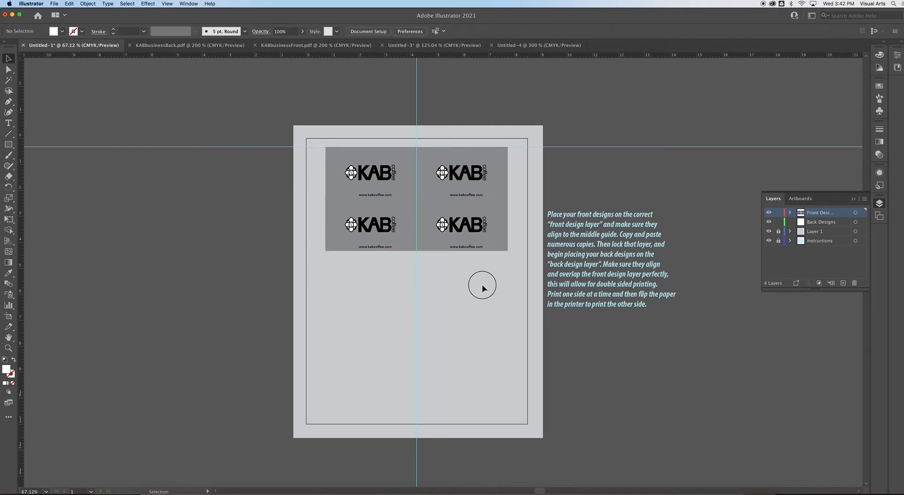
- Copy rows downward to reach five rows, snapping the fifth row against the one above
left_click(374, 179)
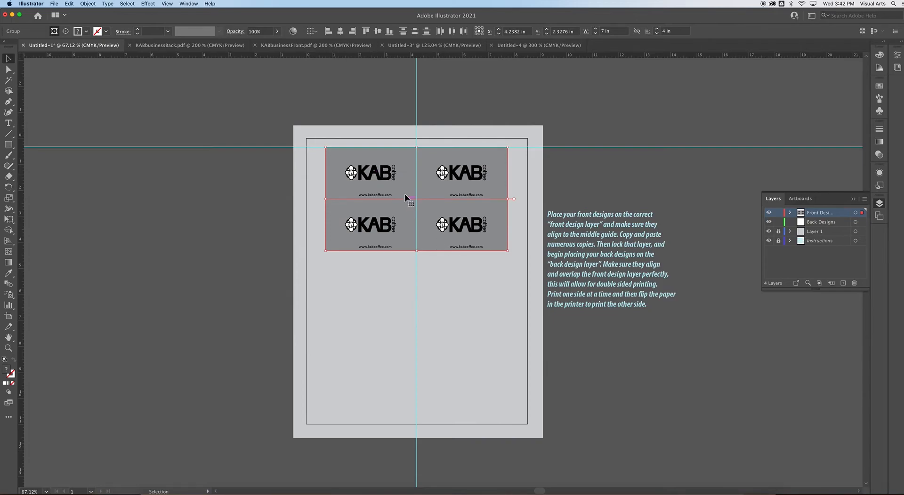
left_click_drag(404, 199, 405, 296)
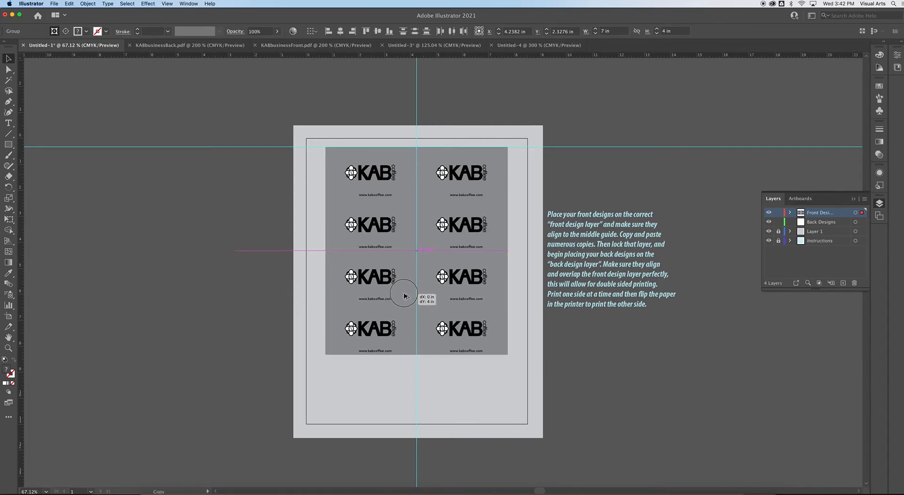
left_click_drag(403, 294, 444, 355)
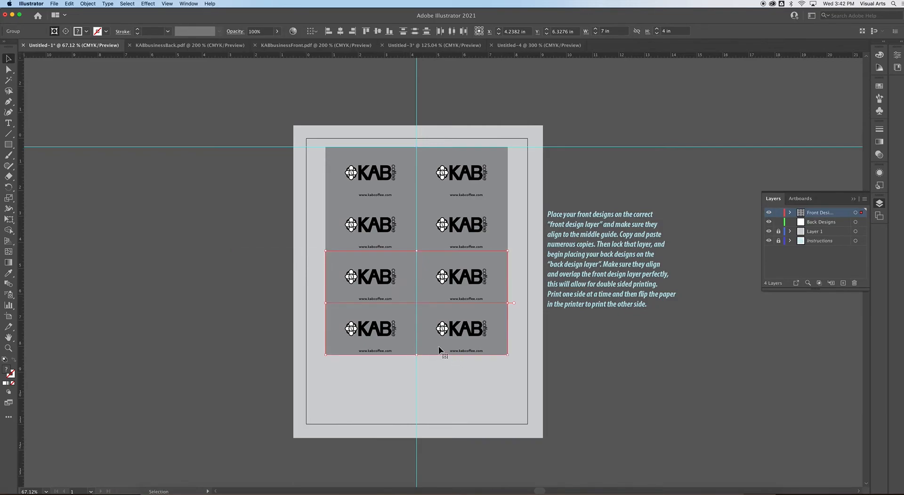
left_click_drag(443, 346, 435, 345)
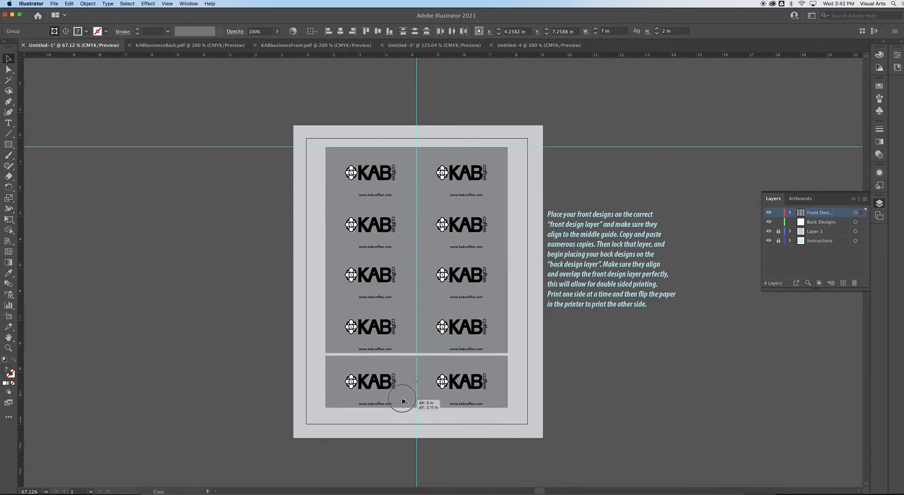
left_click_drag(403, 401, 458, 417)
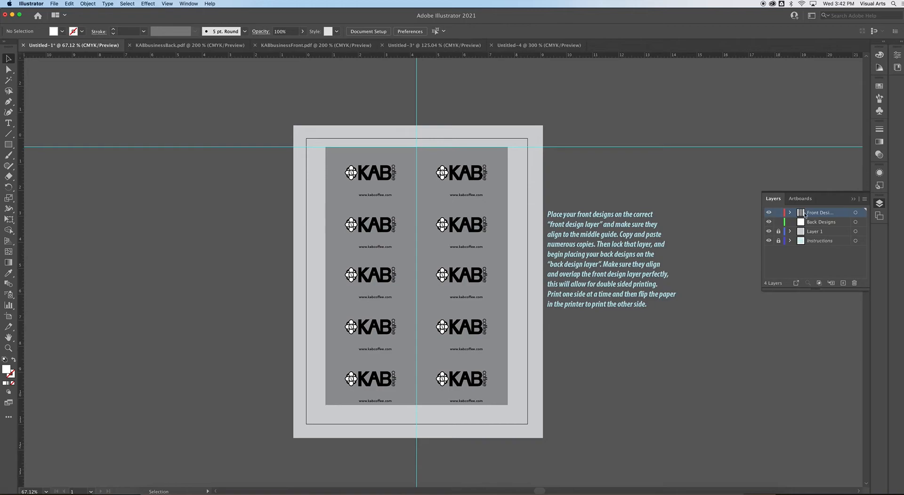
- Select all ten card fronts as one 7 by 10 inch block centered on the sheet
left_click(369, 172)
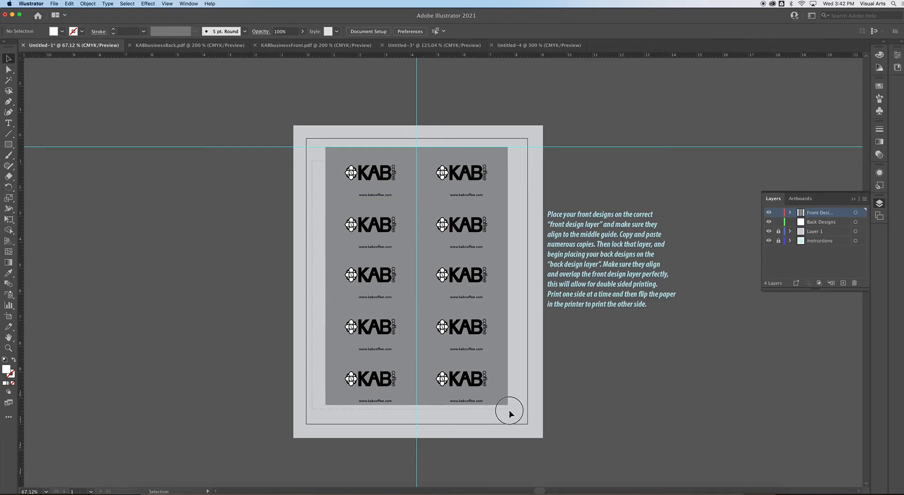
left_click(394, 179)
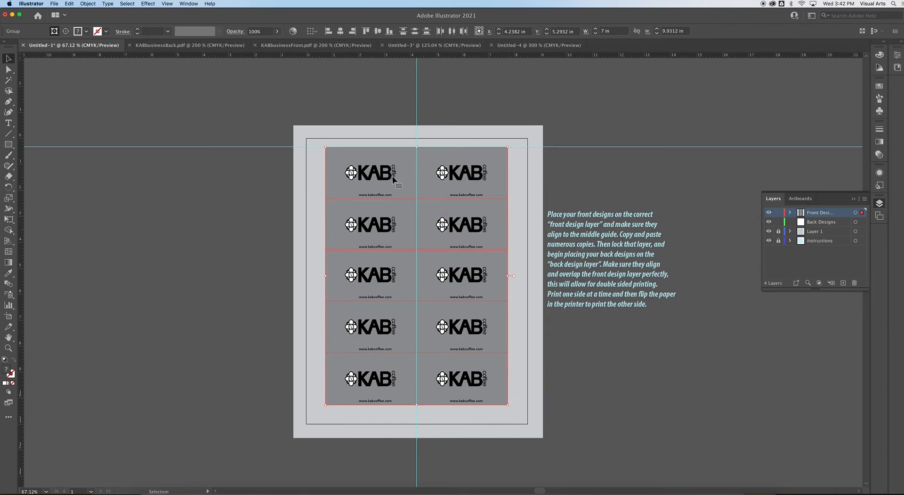
mouse_move(499, 237)
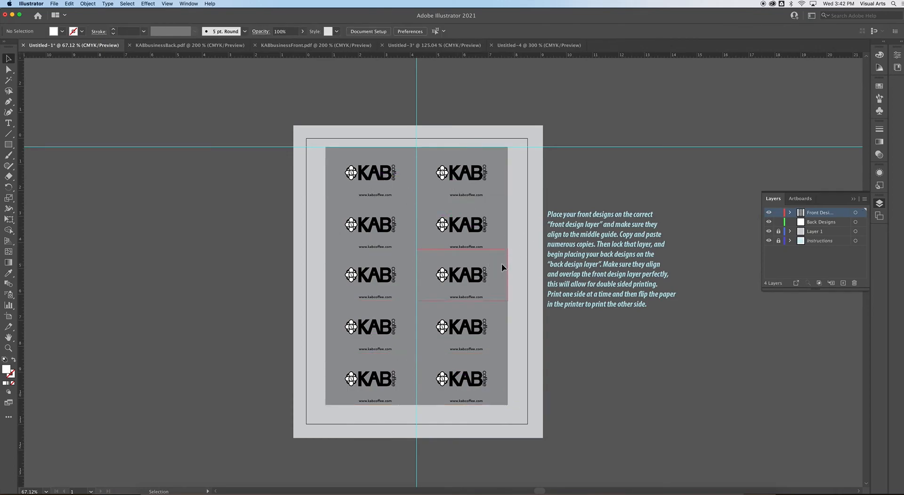
left_click(461, 225)
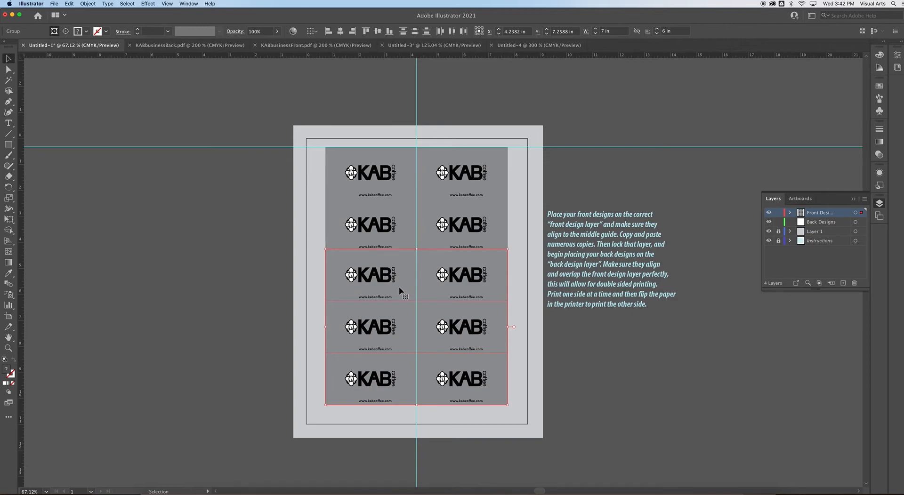
left_click_drag(401, 291, 407, 293)
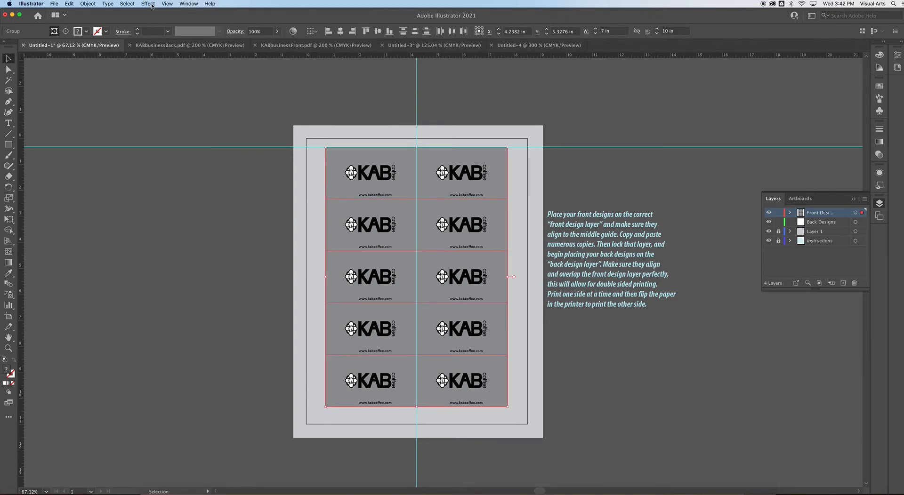
- Apply Effect > Crop Marks to the selected grid of ten card fronts
left_click(148, 4)
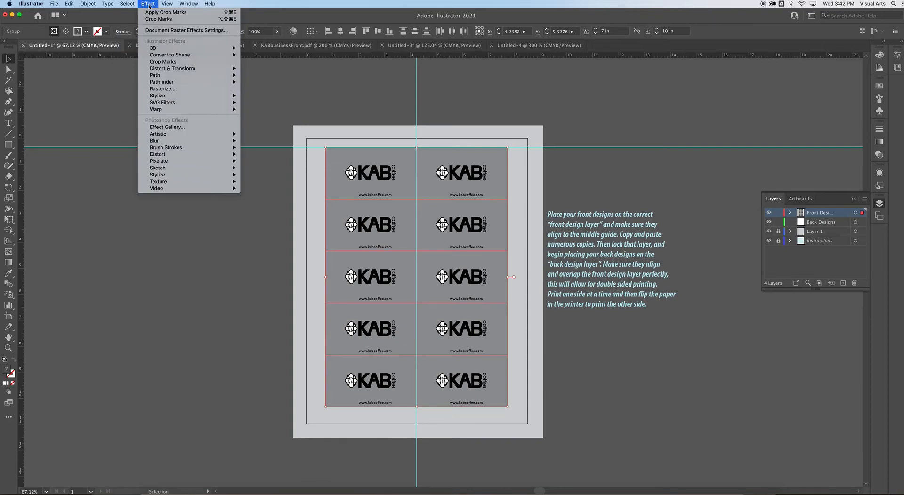
mouse_move(163, 62)
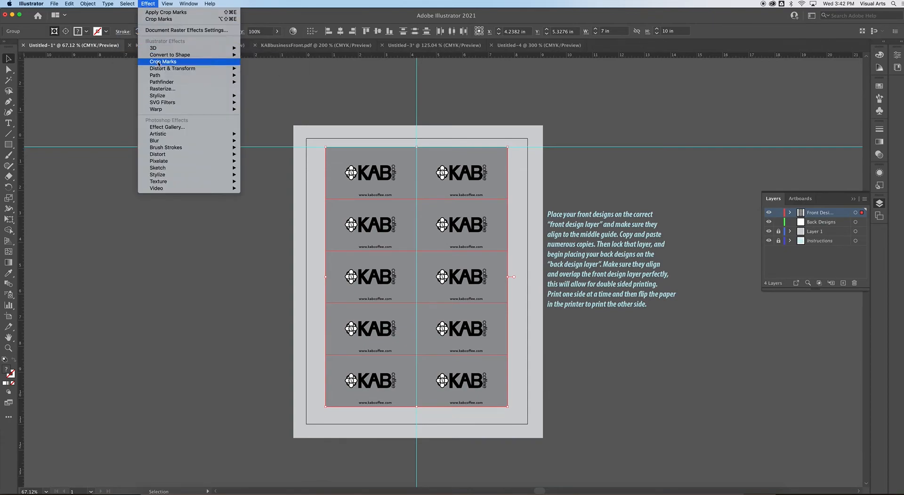
mouse_move(154, 48)
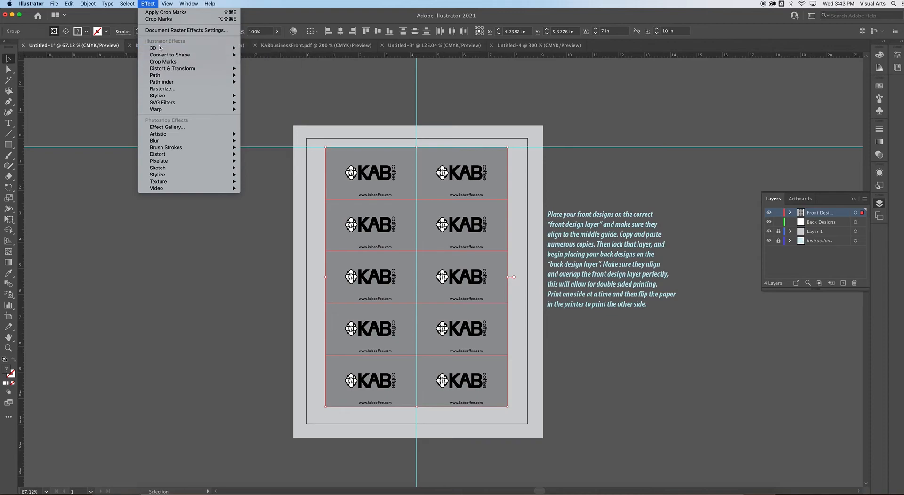
left_click(159, 66)
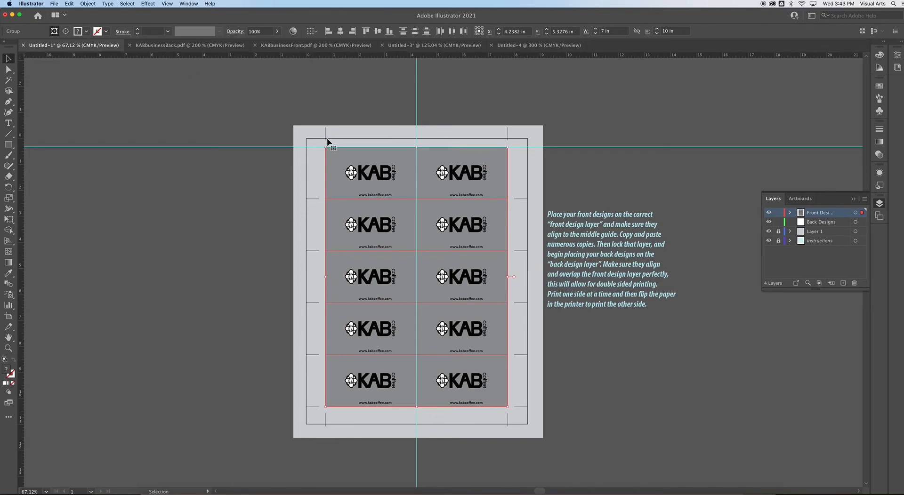
mouse_move(524, 219)
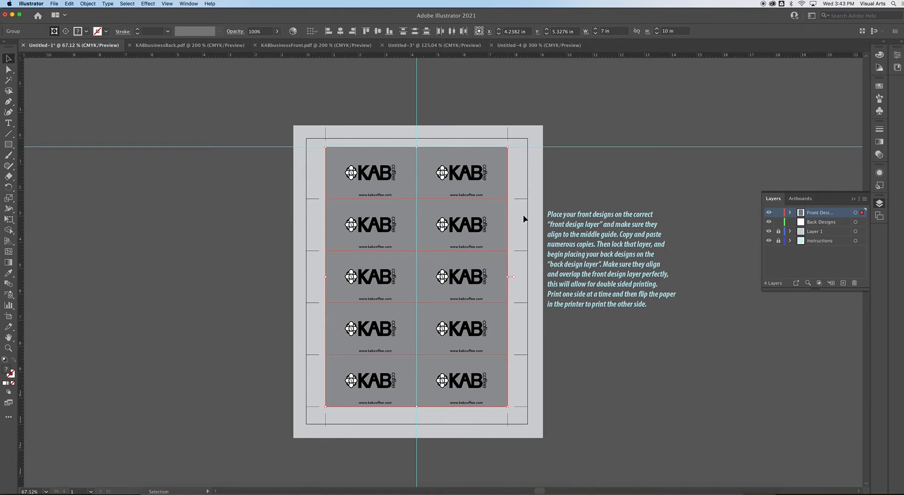
mouse_move(516, 313)
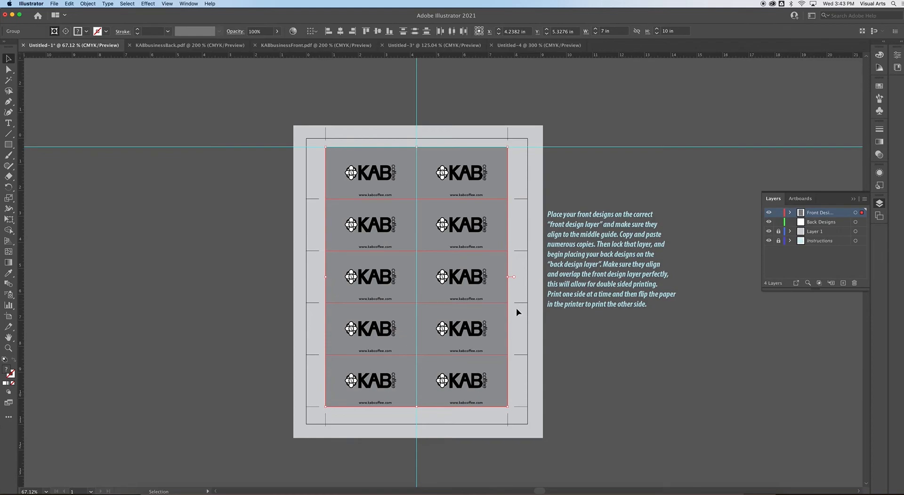
mouse_move(746, 293)
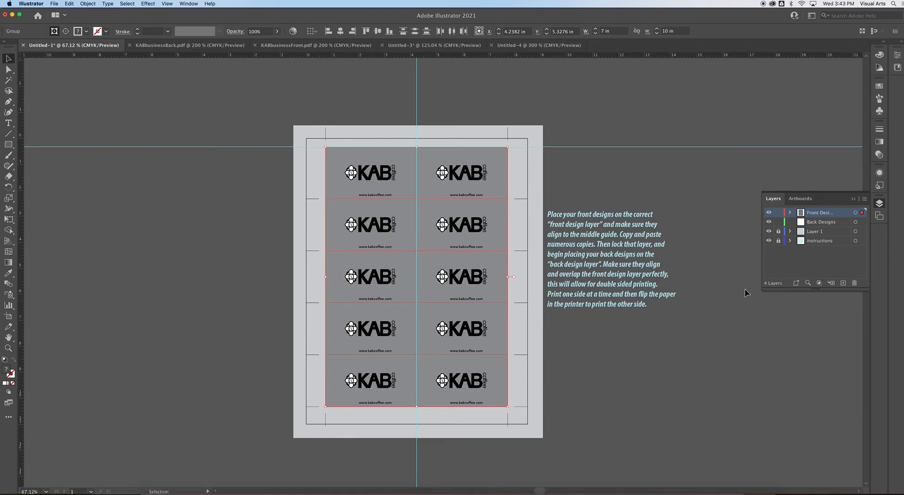
- Lock the Front Designs layer and place the card back PDF onto the Back Designs layer
left_click(778, 212)
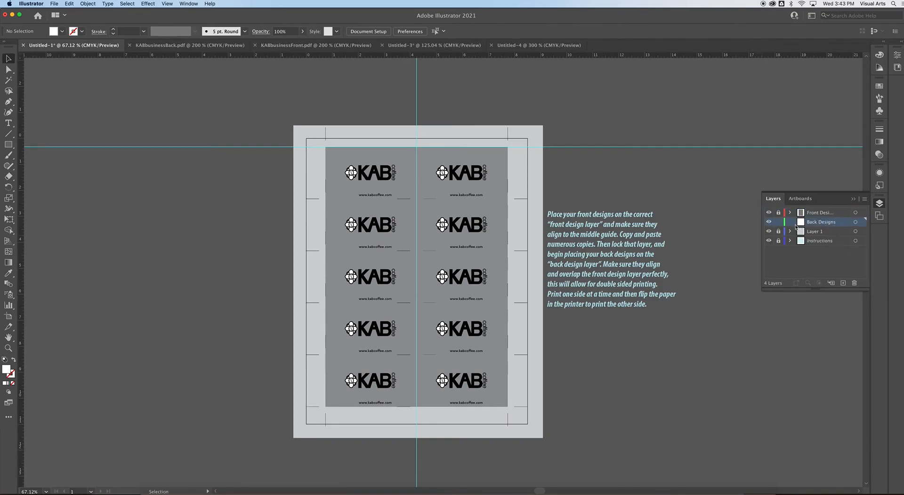
mouse_move(779, 225)
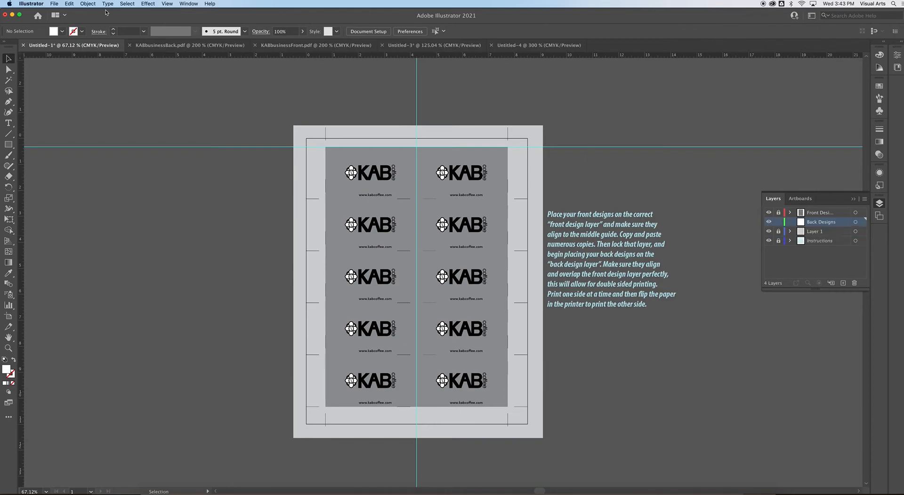
left_click(53, 3)
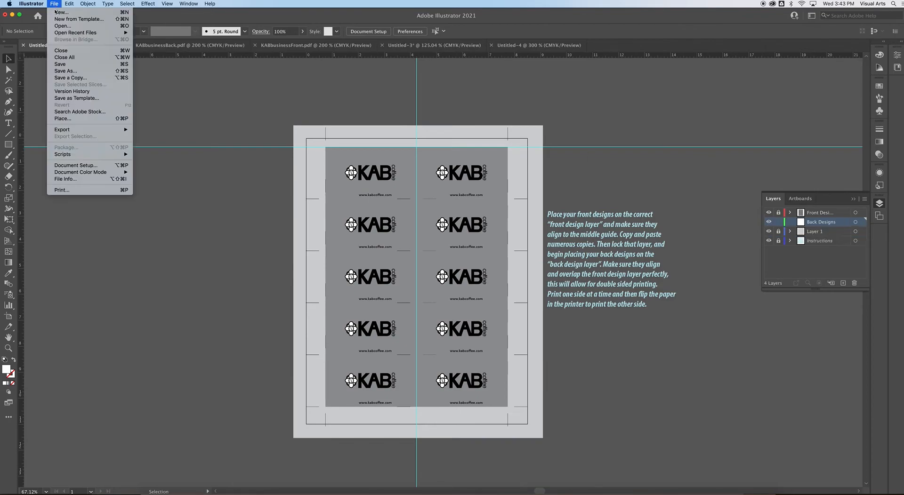
left_click(63, 119)
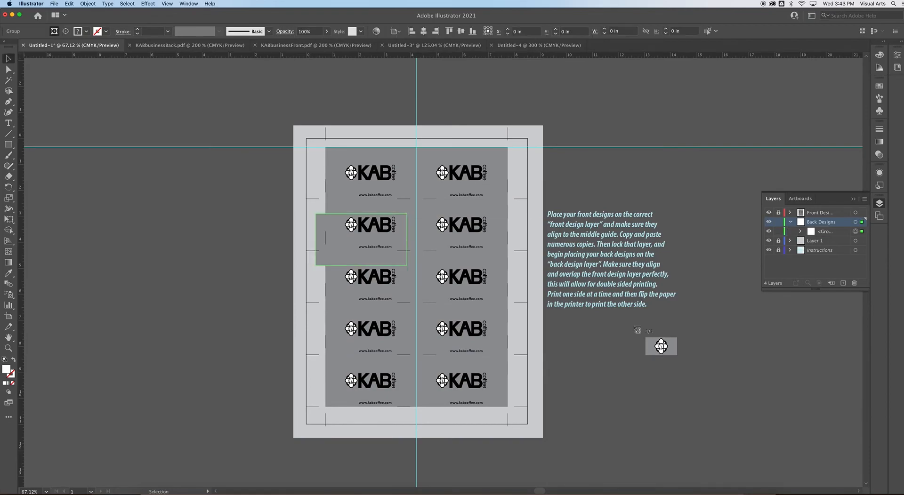
- Place the back artwork in the first slot and Option-drag copies into a 2×5 grid aligned with the fronts
left_click_drag(360, 238, 330, 198)
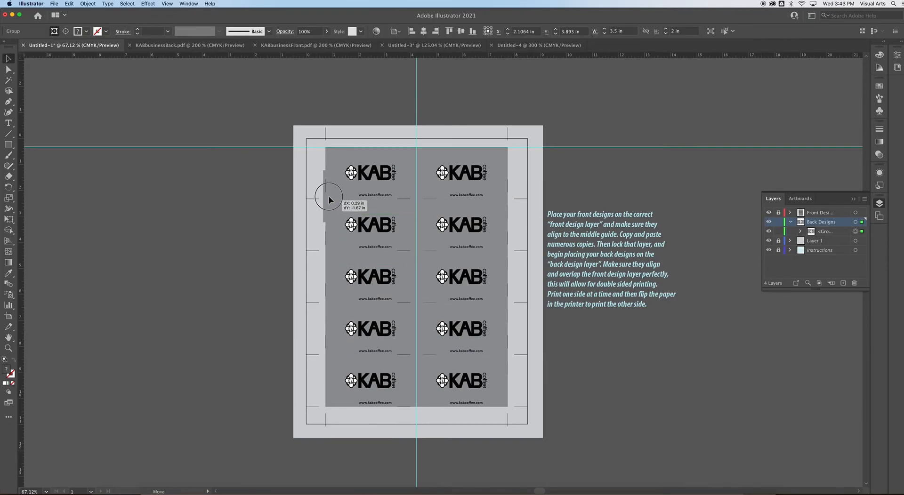
left_click_drag(327, 196, 333, 185)
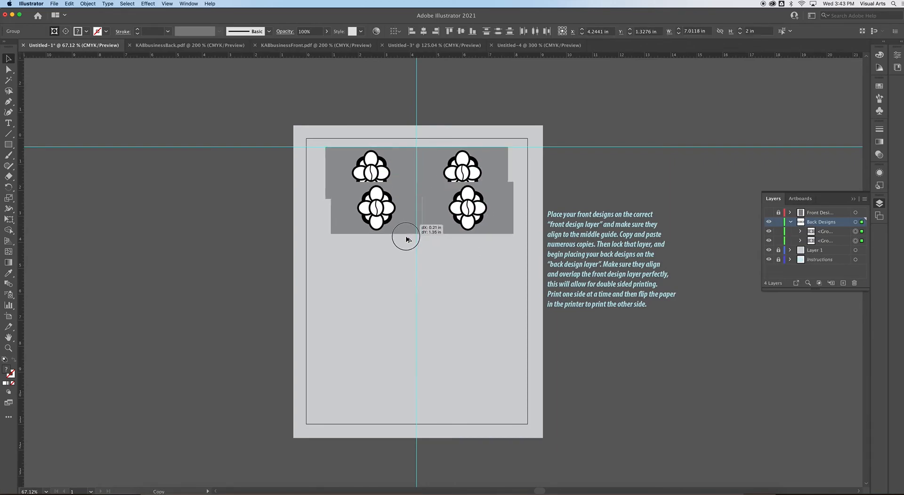
left_click_drag(406, 239, 402, 243)
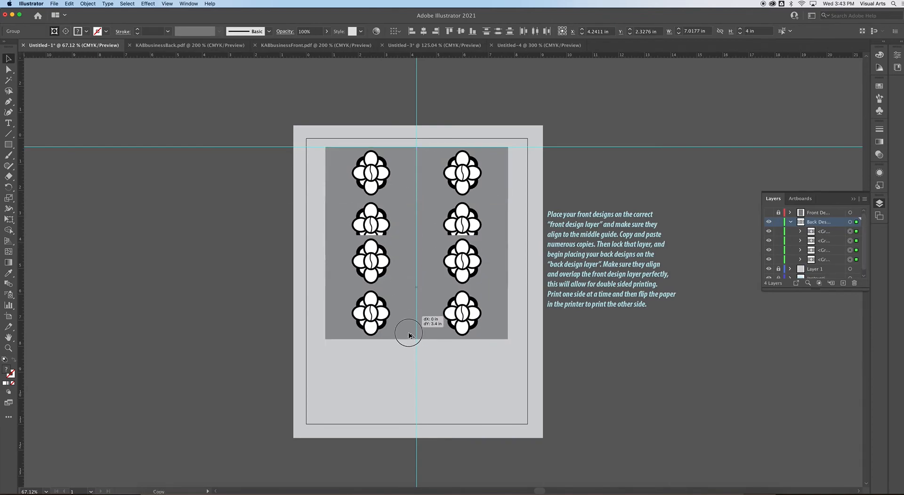
left_click_drag(409, 336, 454, 386)
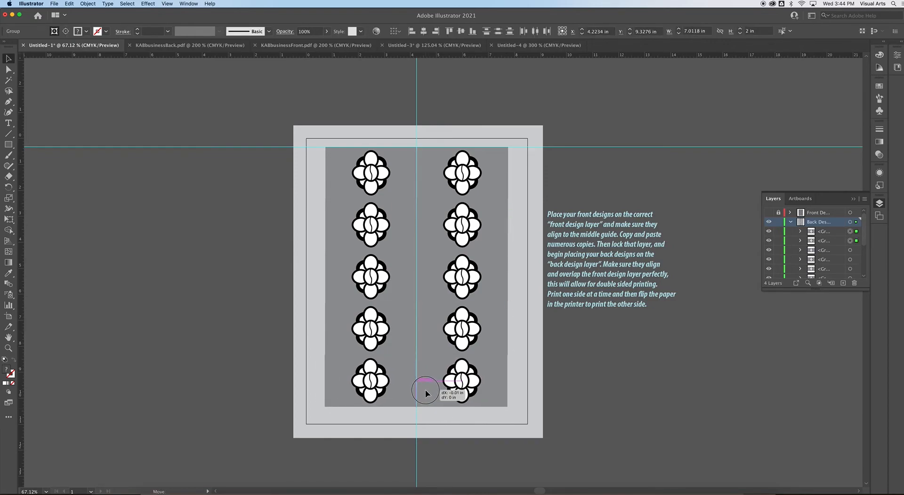
left_click_drag(427, 391, 438, 391)
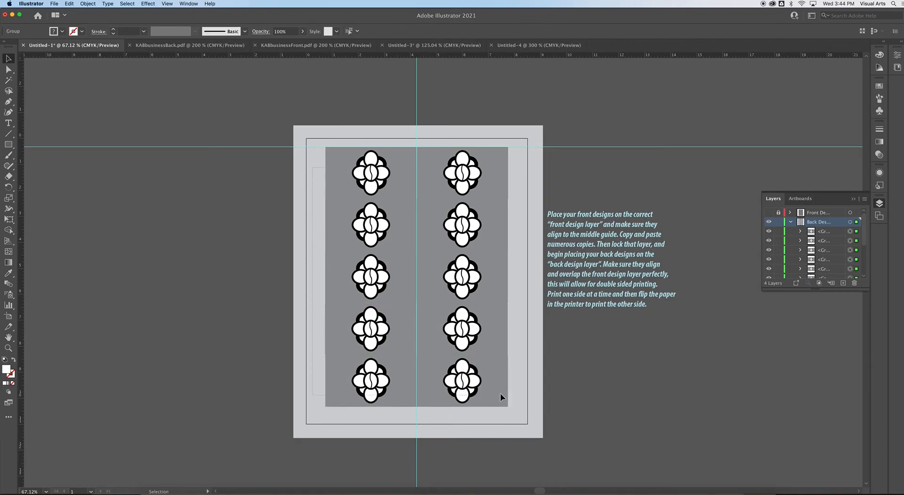
- Add crop marks to the backs and toggle layer visibility to confirm backs align with fronts
left_click(148, 4)
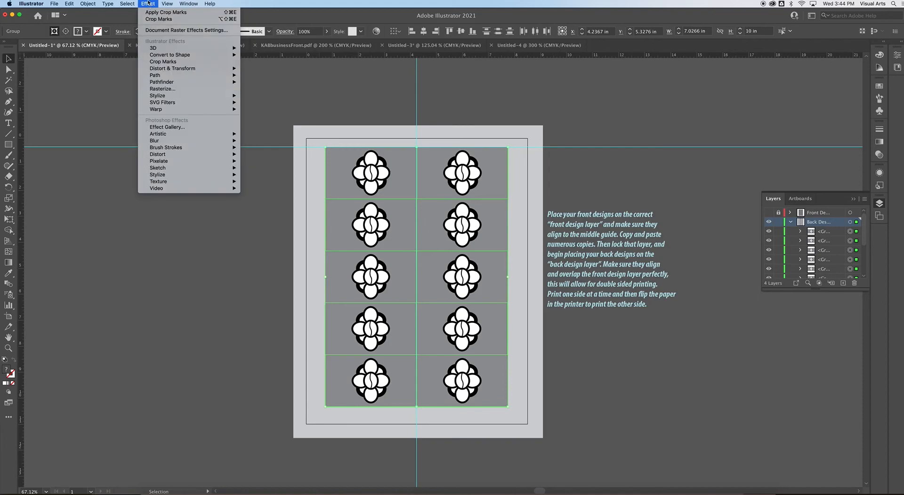
mouse_move(163, 62)
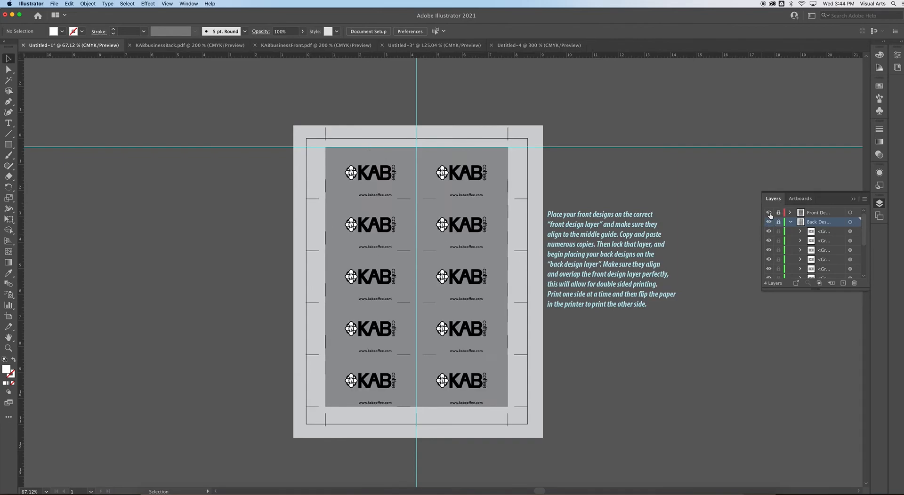
left_click(768, 213)
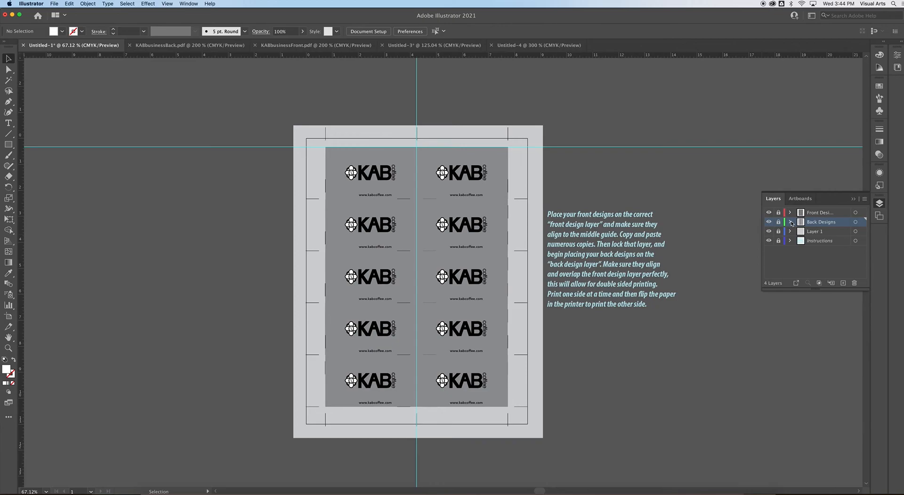
left_click(768, 224)
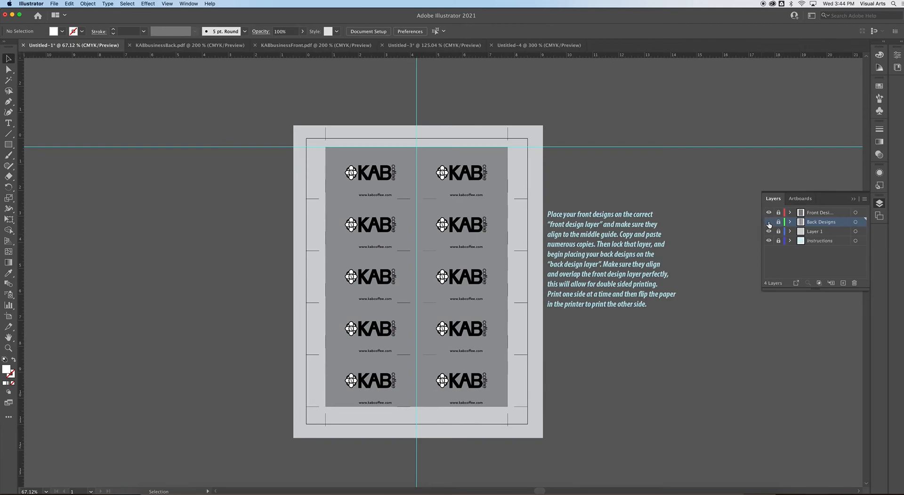
left_click(768, 222)
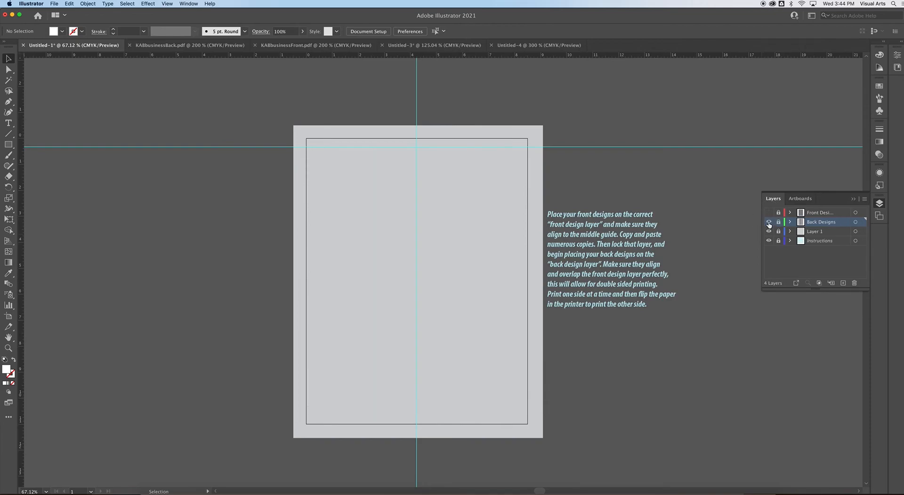
left_click(768, 223)
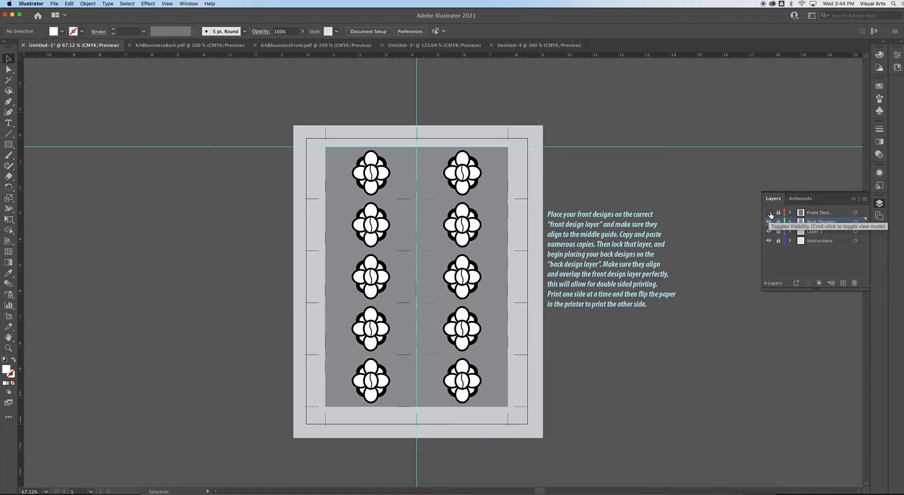
left_click(768, 221)
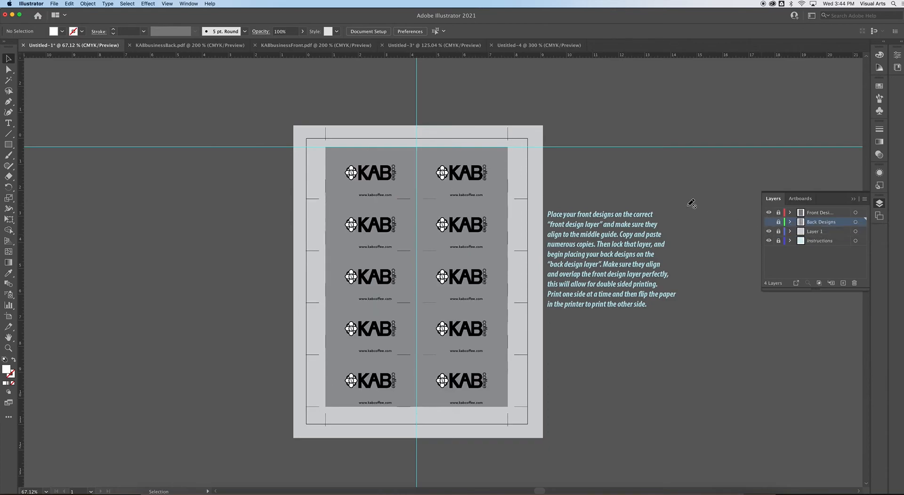
mouse_move(146, 87)
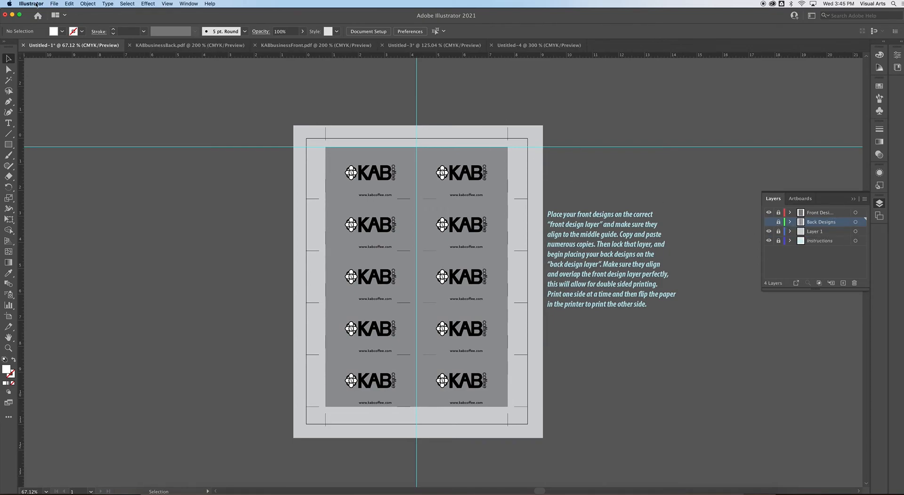
left_click(54, 4)
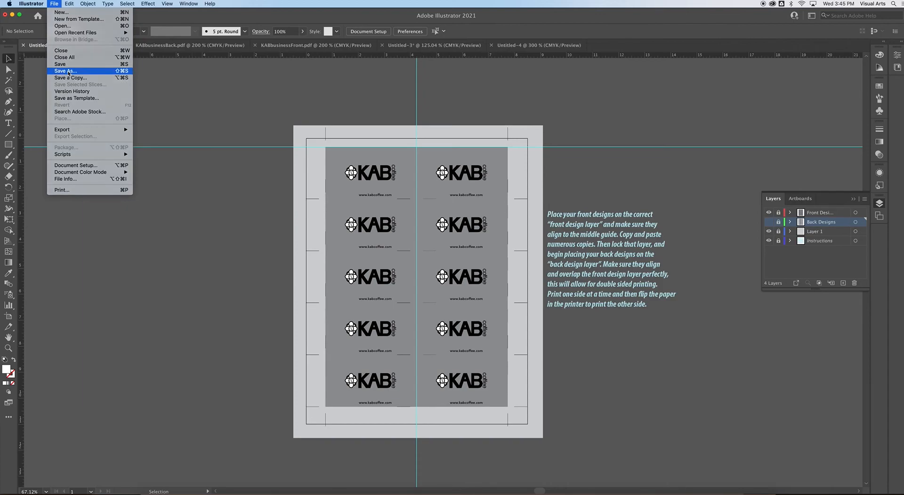
- Save the sheet as Adobe PDF named Sheet of Front Design, then show the Back Designs layer
left_click(65, 70)
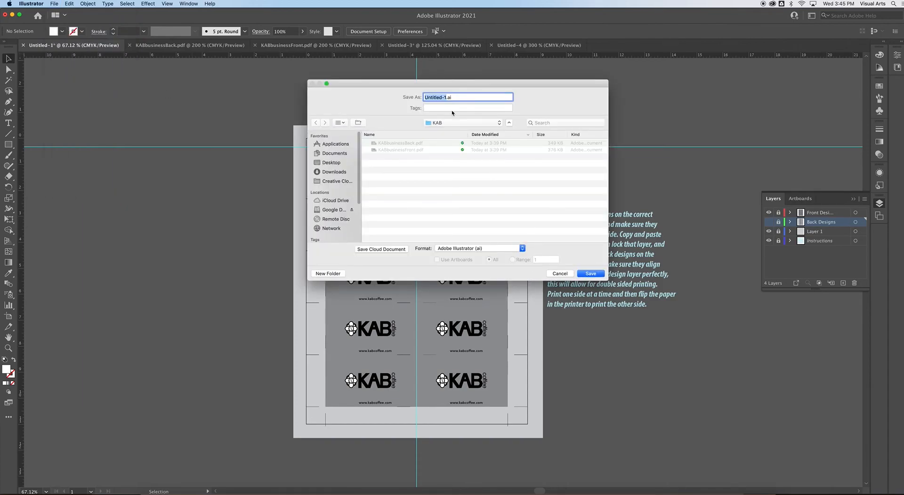
type("Sheet of .ai")
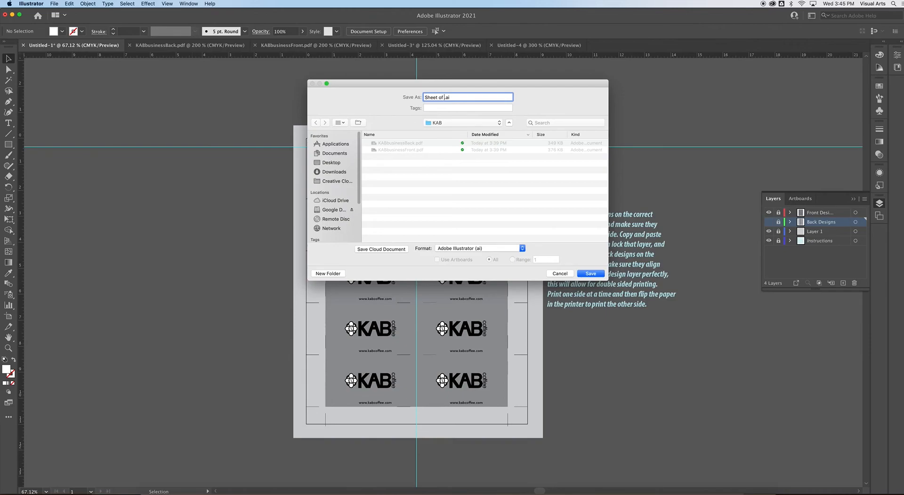
type("Front Design")
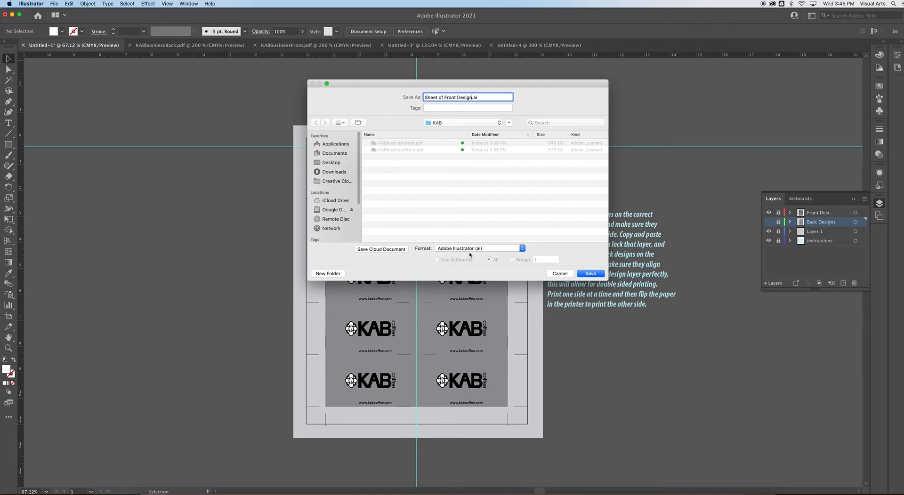
left_click(478, 248)
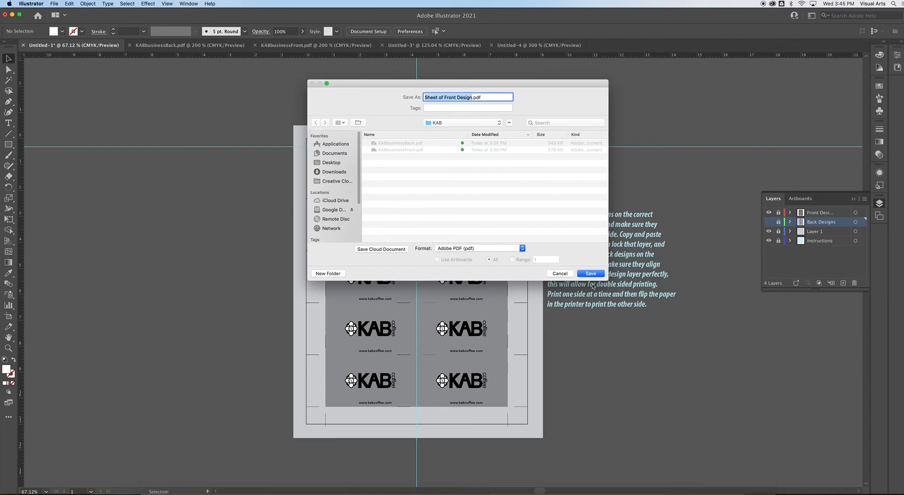
left_click(589, 273)
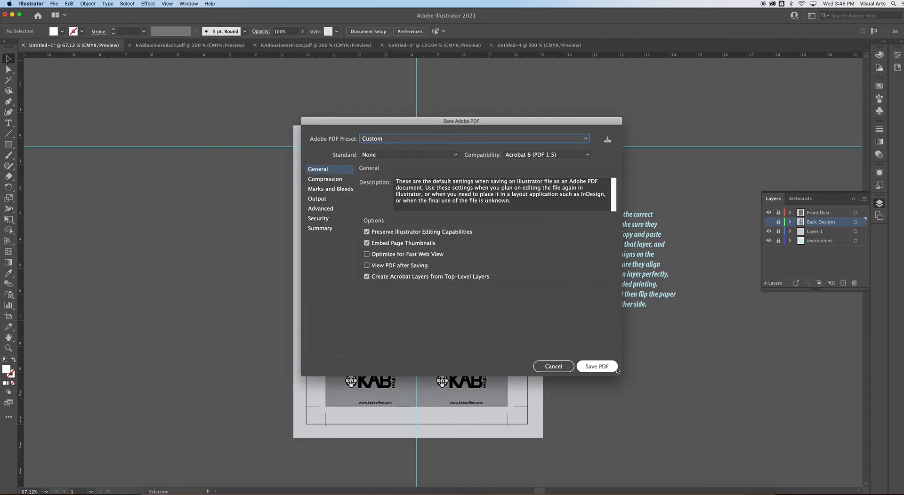
left_click(596, 366)
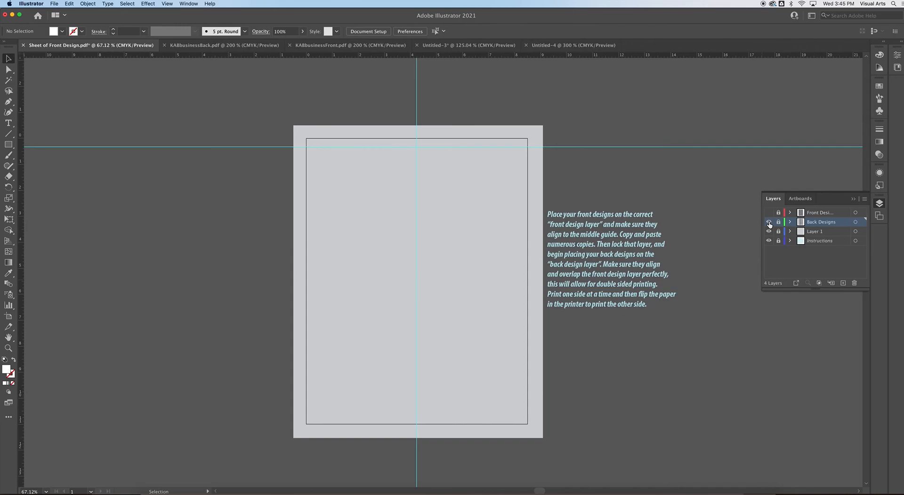
left_click(768, 223)
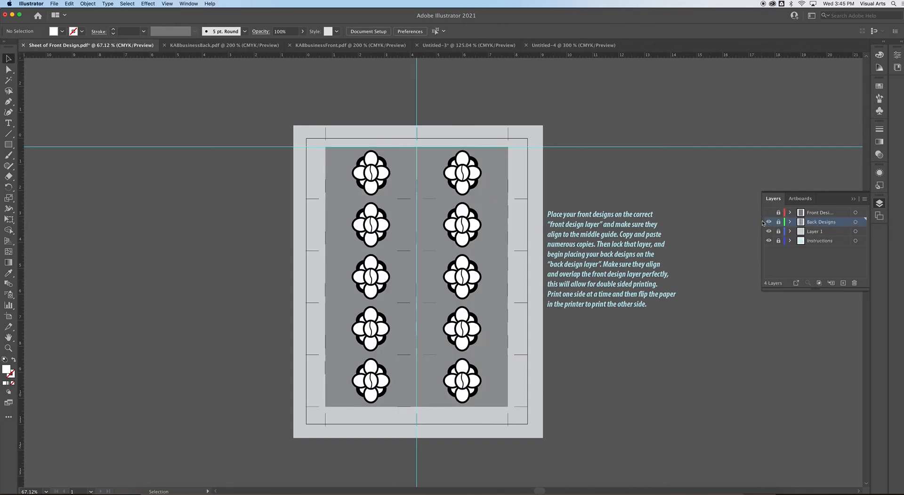
- Save the back grid as a second PDF named Sheet of Back Design
left_click(54, 3)
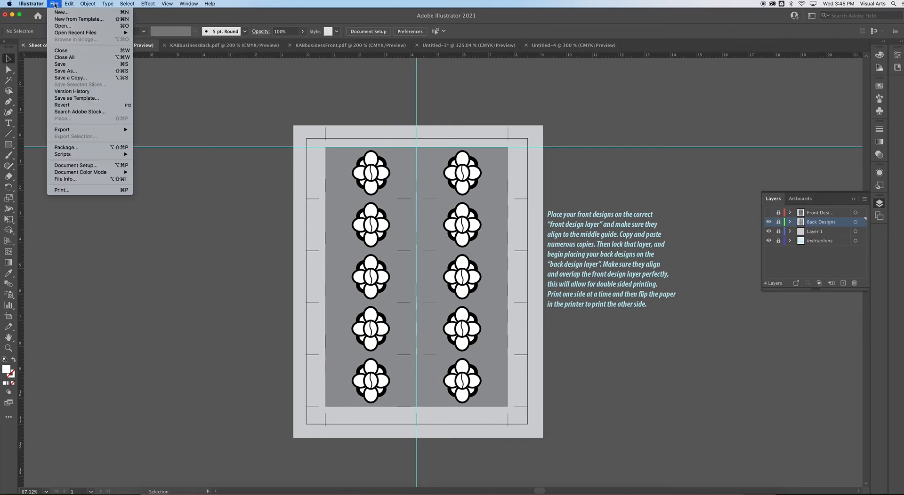
left_click(65, 70)
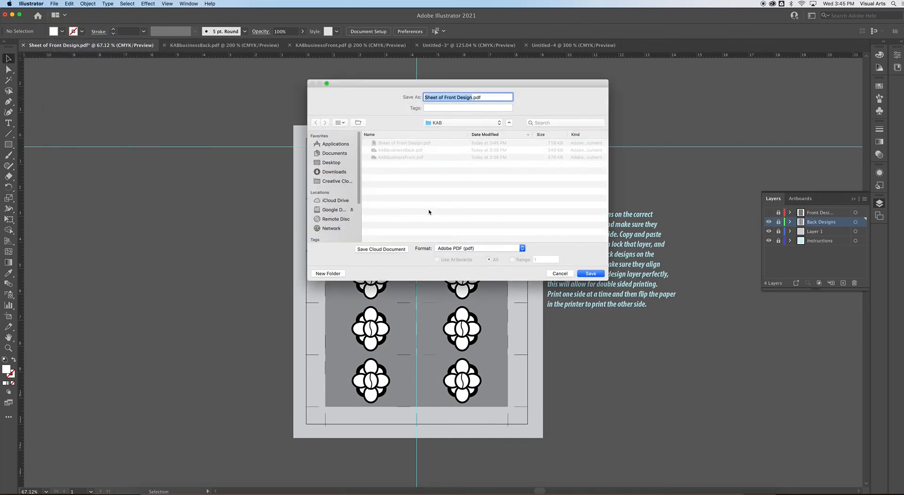
mouse_move(414, 153)
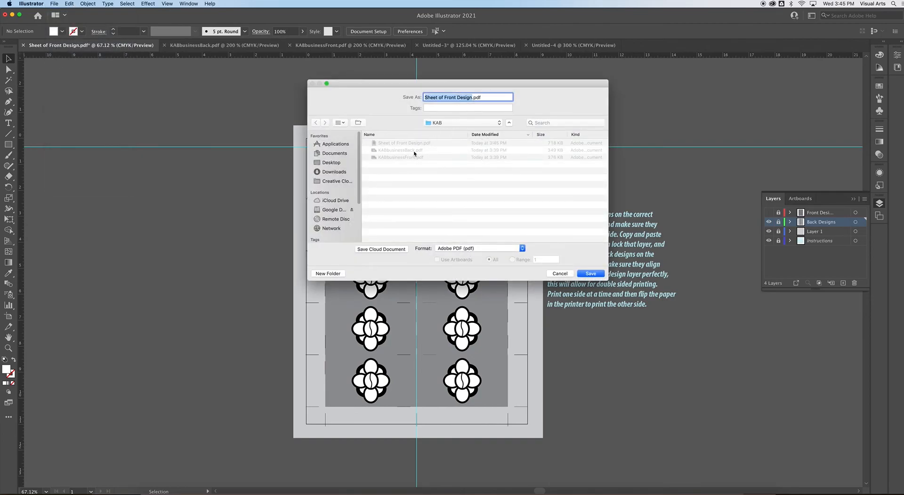
left_click(448, 97)
type("Back")
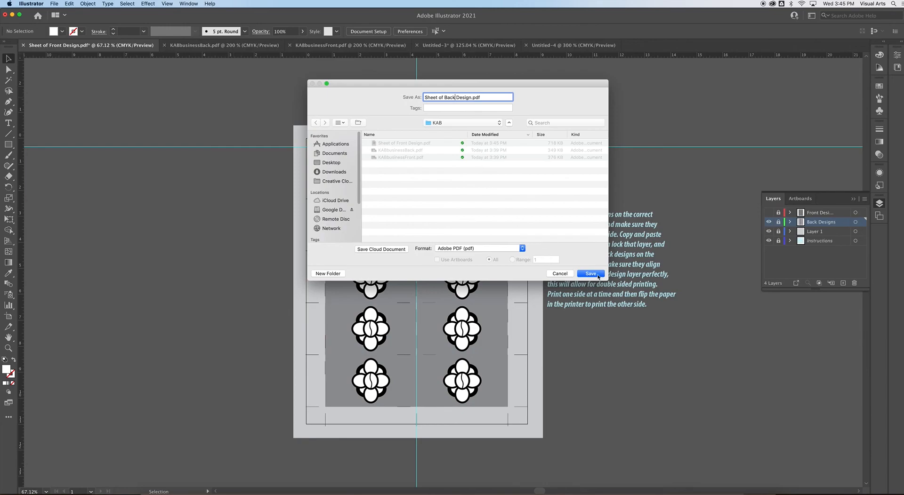
left_click(590, 273)
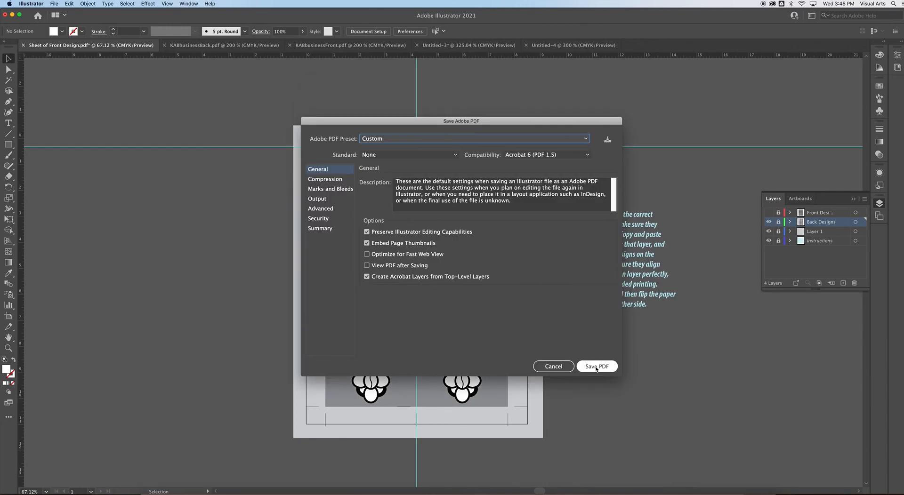
left_click(596, 366)
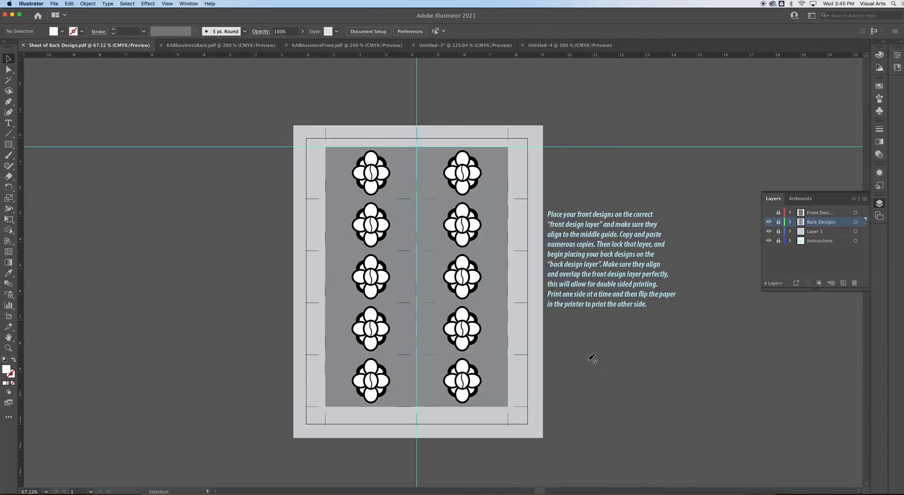
mouse_move(167, 395)
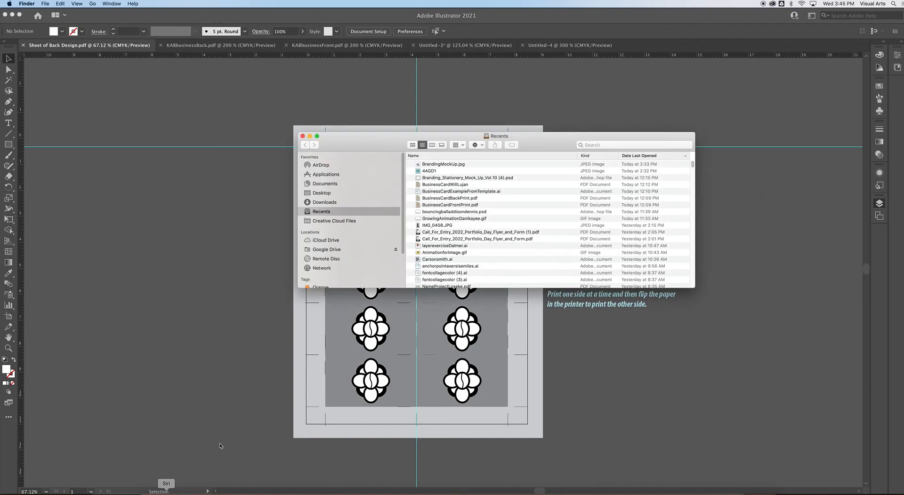
- Launch Preview from Applications and open Sheet of Front Design.pdf from the KAB folder
left_click(326, 174)
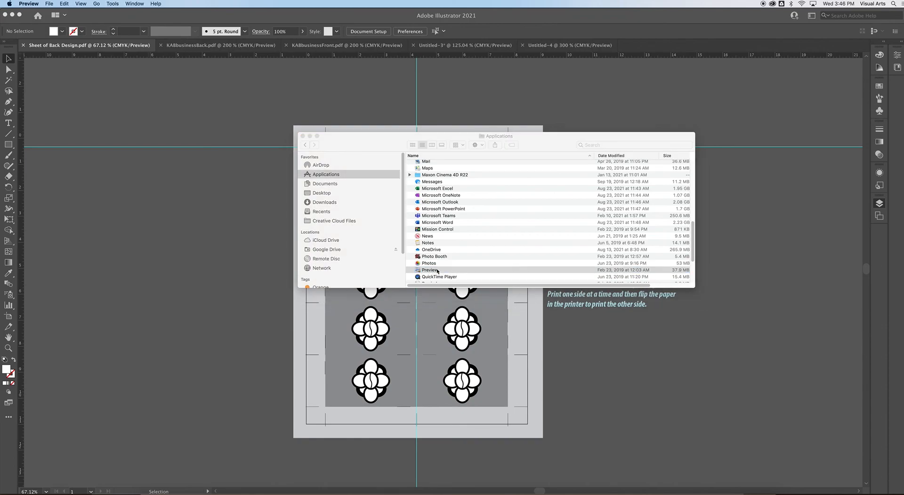
left_click(50, 4)
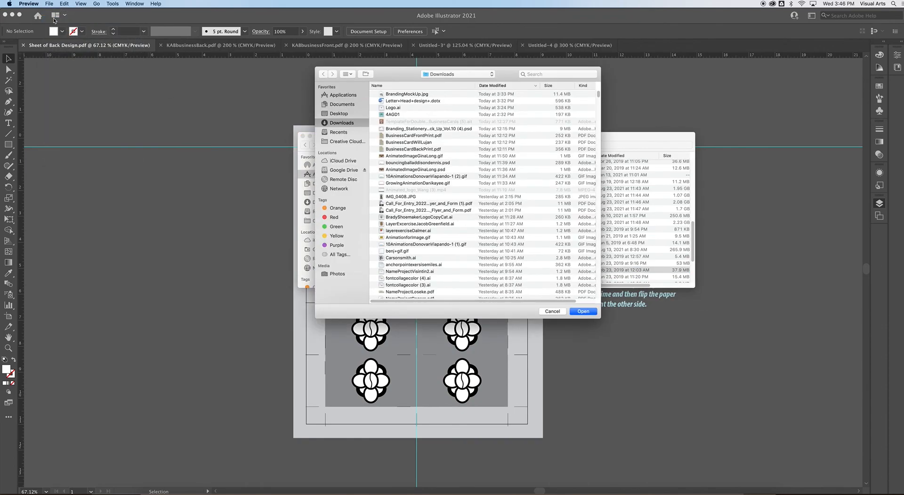
left_click(458, 73)
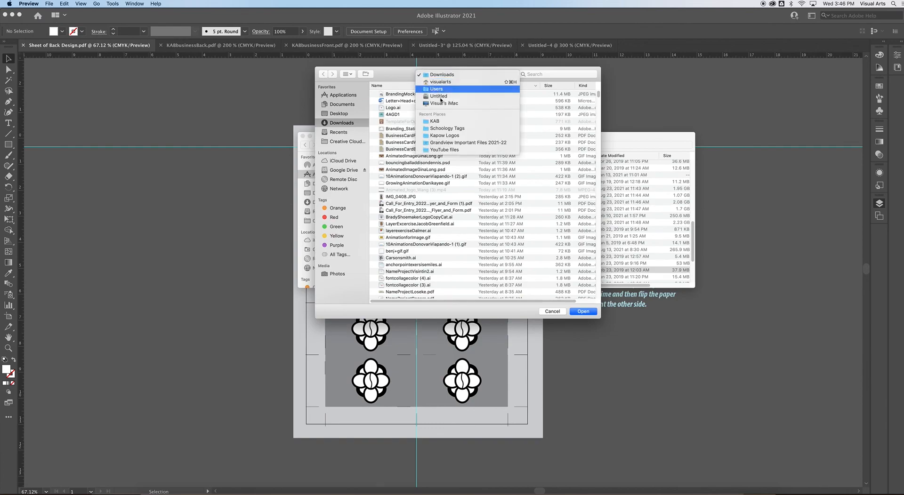
left_click(435, 122)
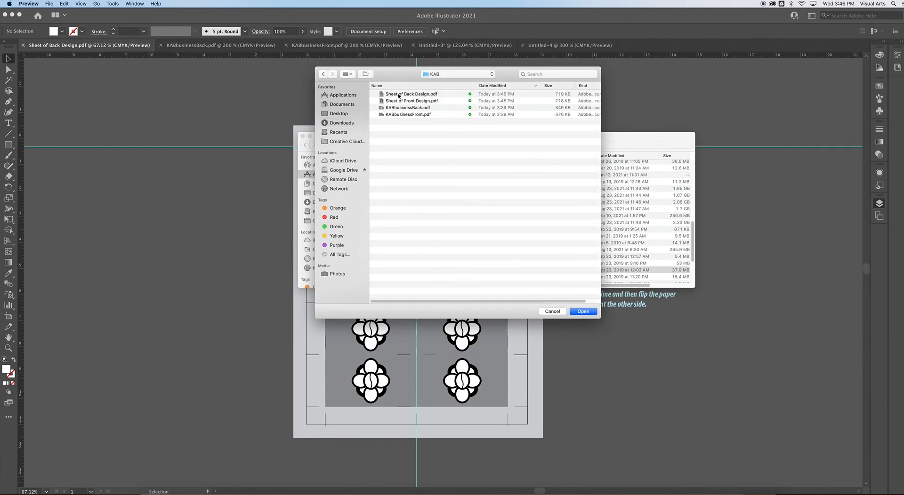
double_click(411, 101)
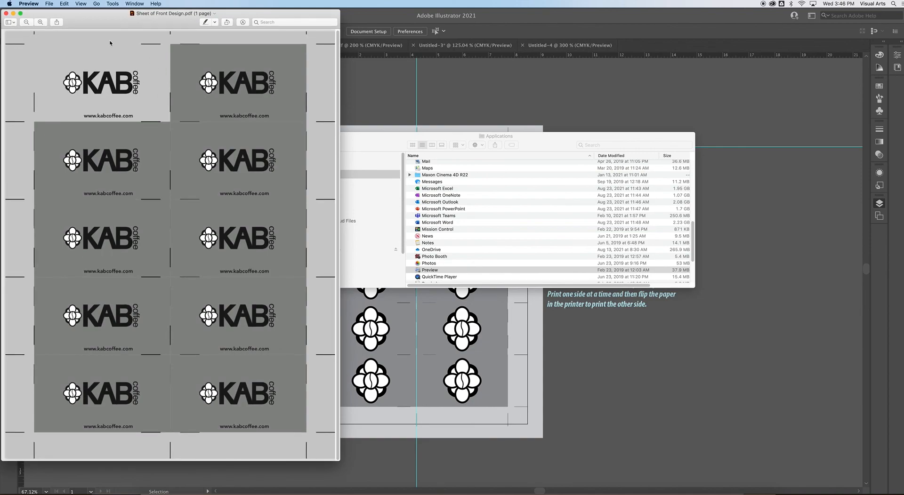
- Insert Sheet of Back Design.pdf as a second page via Edit > Insert > Page from File
left_click(64, 3)
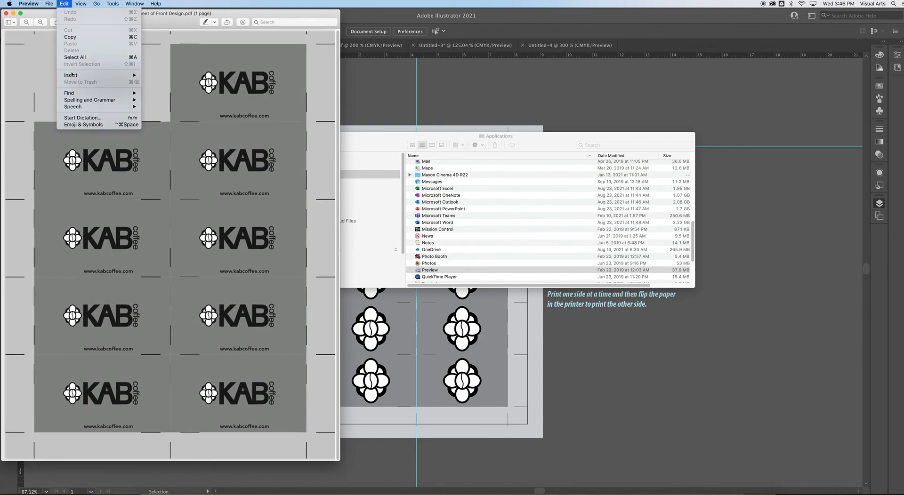
mouse_move(71, 75)
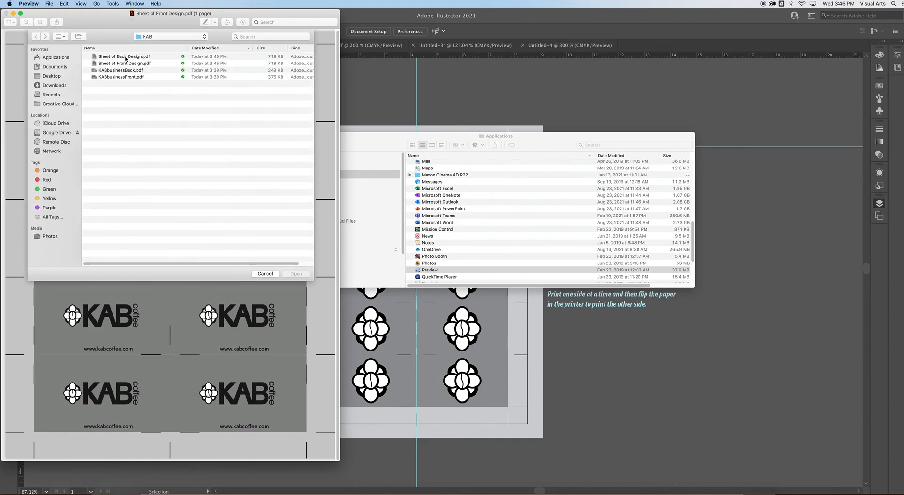
left_click(123, 56)
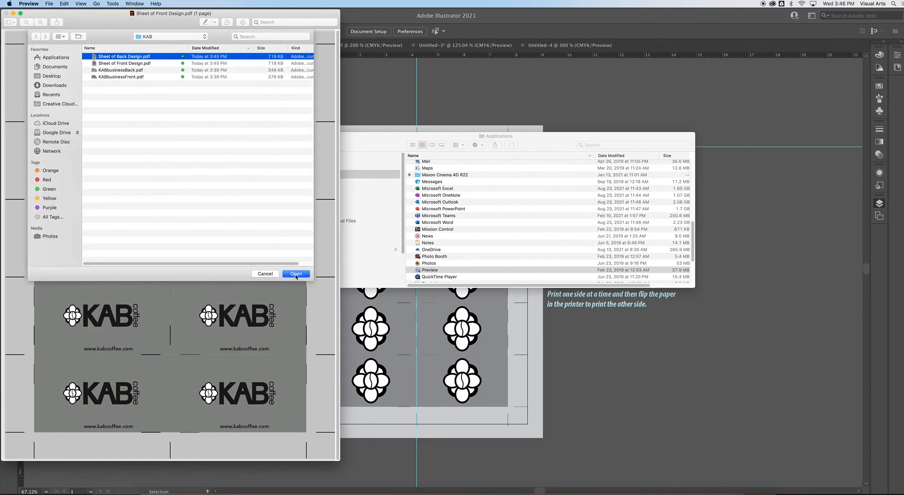
left_click(296, 273)
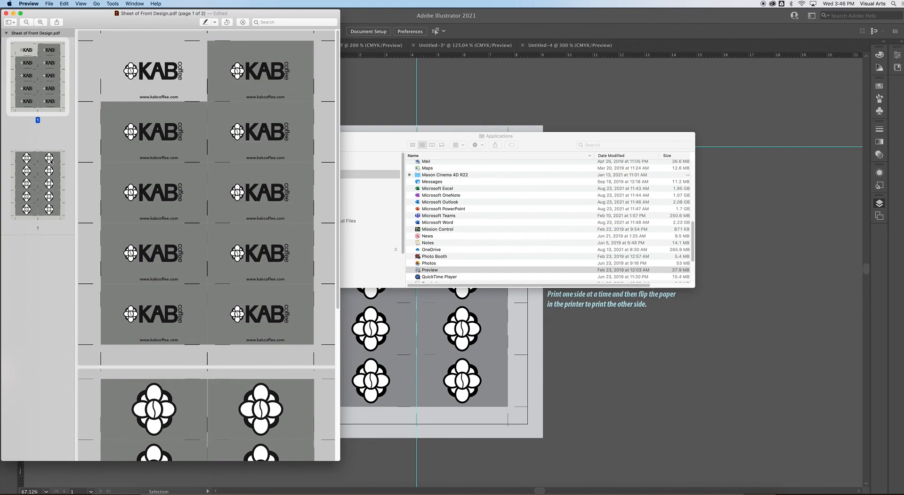
mouse_move(62, 50)
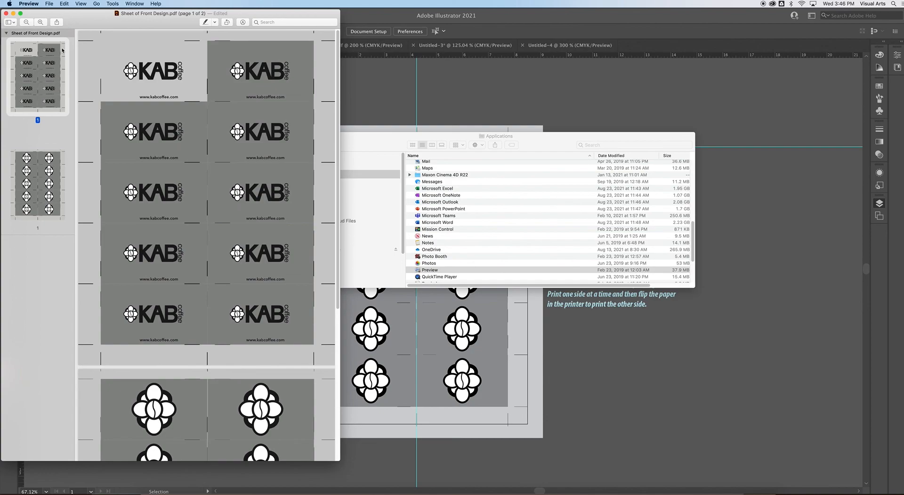
left_click(49, 4)
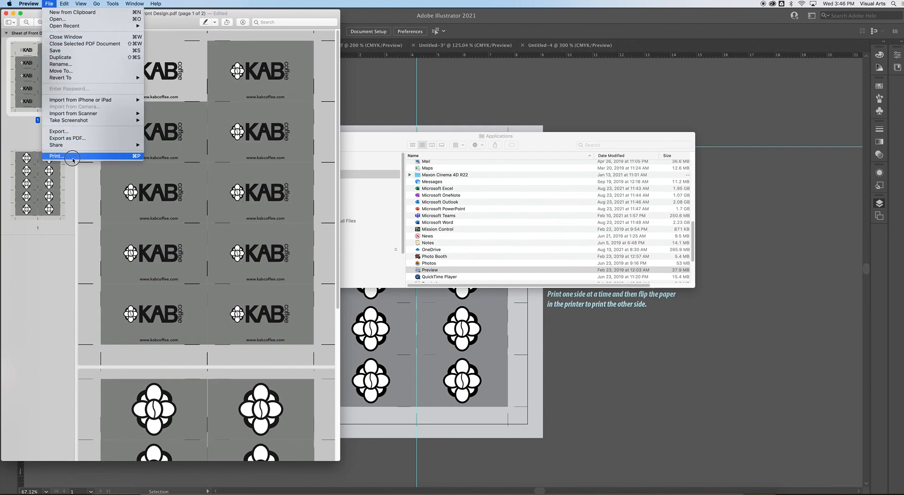
left_click(56, 156)
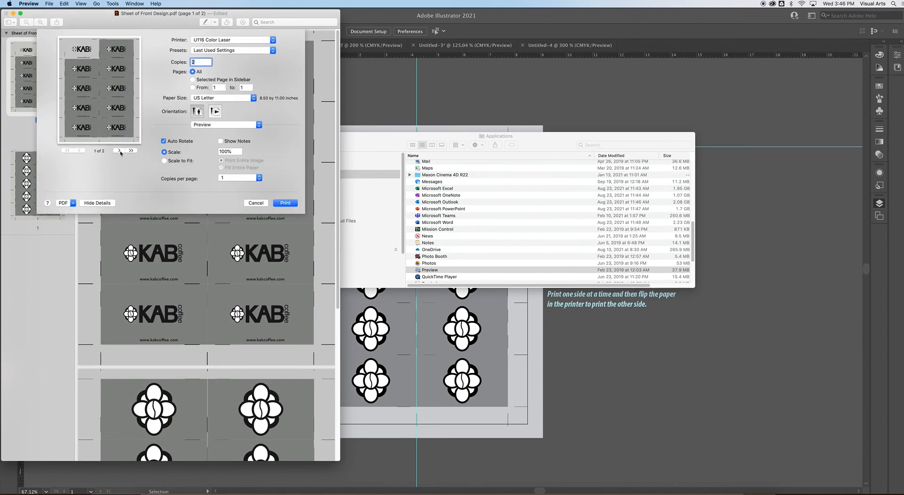
left_click(119, 151)
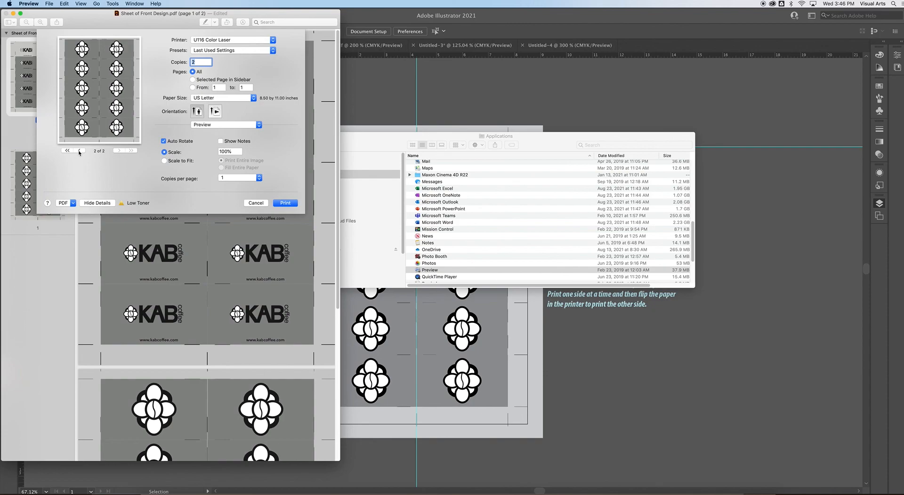
mouse_move(140, 135)
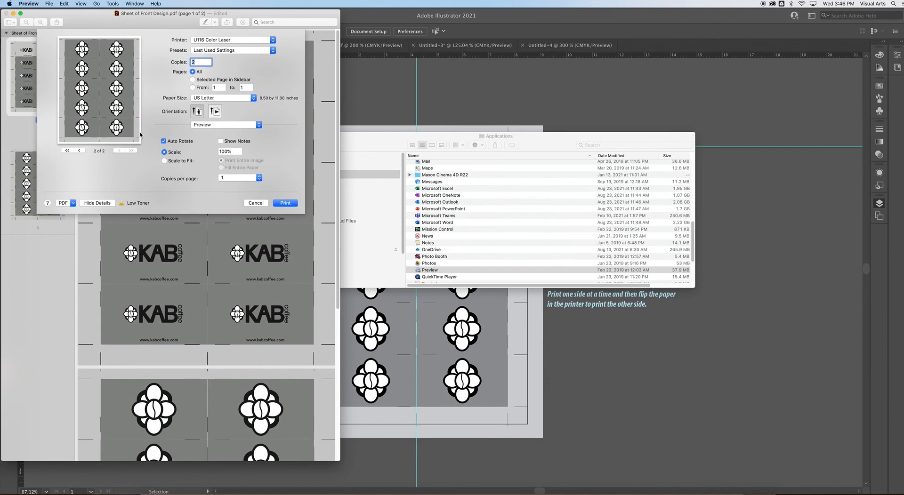
left_click(79, 150)
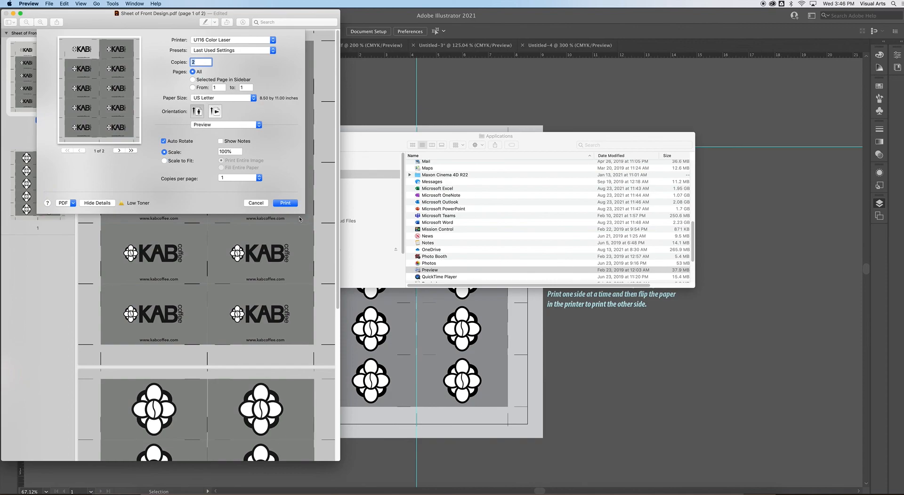
mouse_move(258, 205)
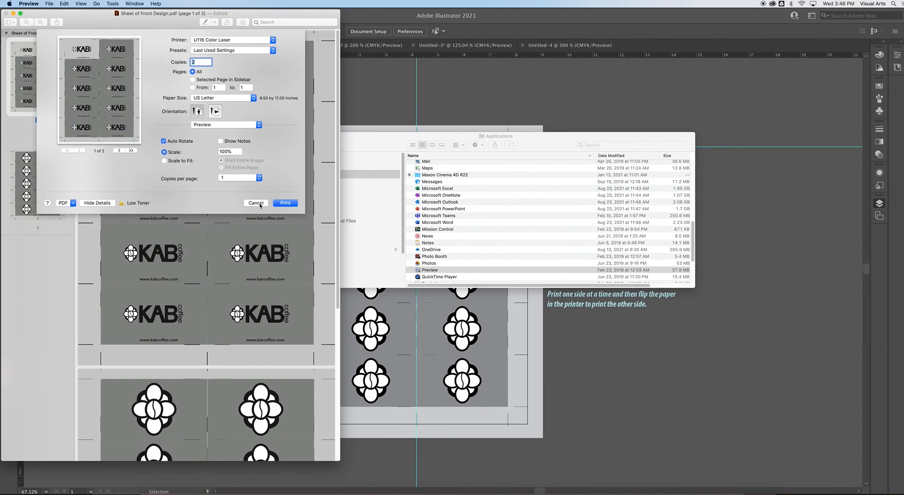
left_click(255, 202)
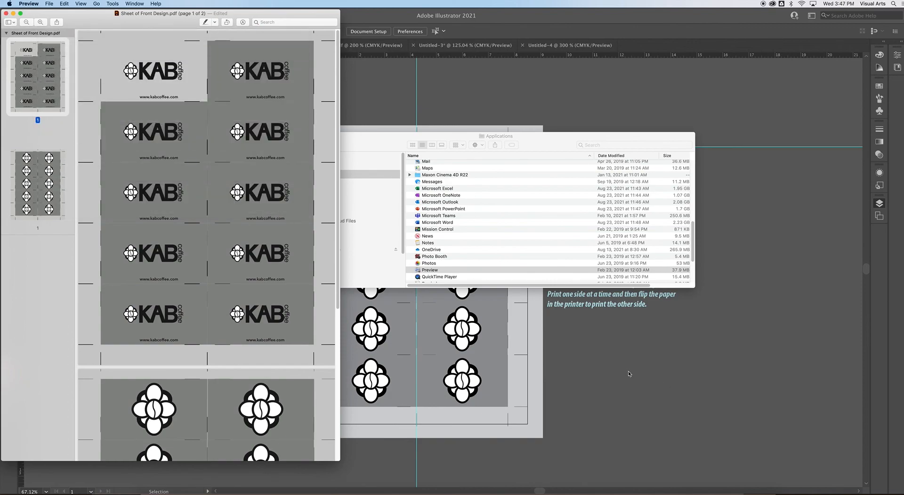